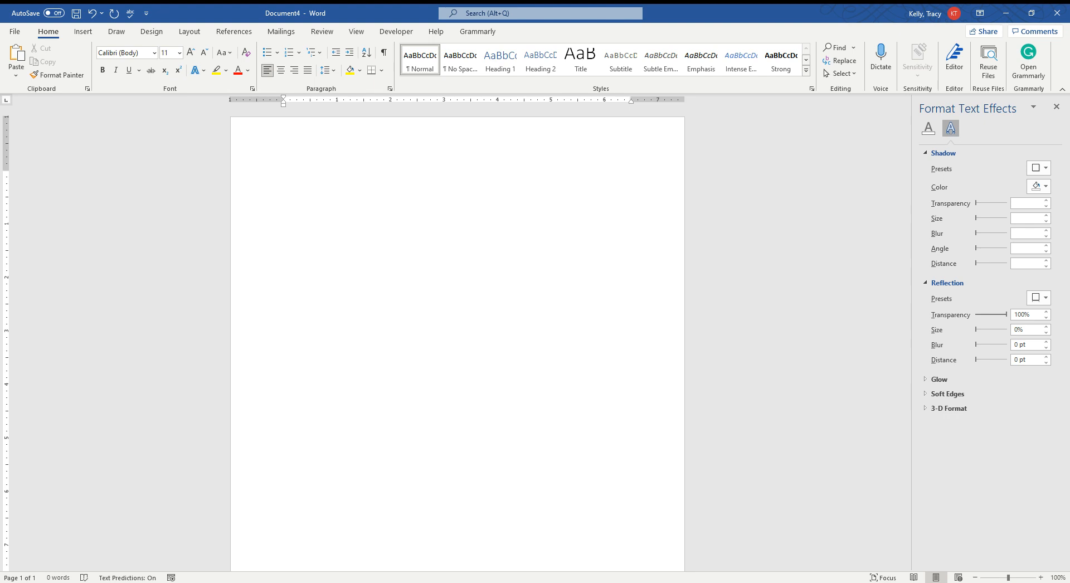
Close the Format Text Effects pane, leaving a clean blank page.
{"action": "left_click", "coordinate": [283, 175]}
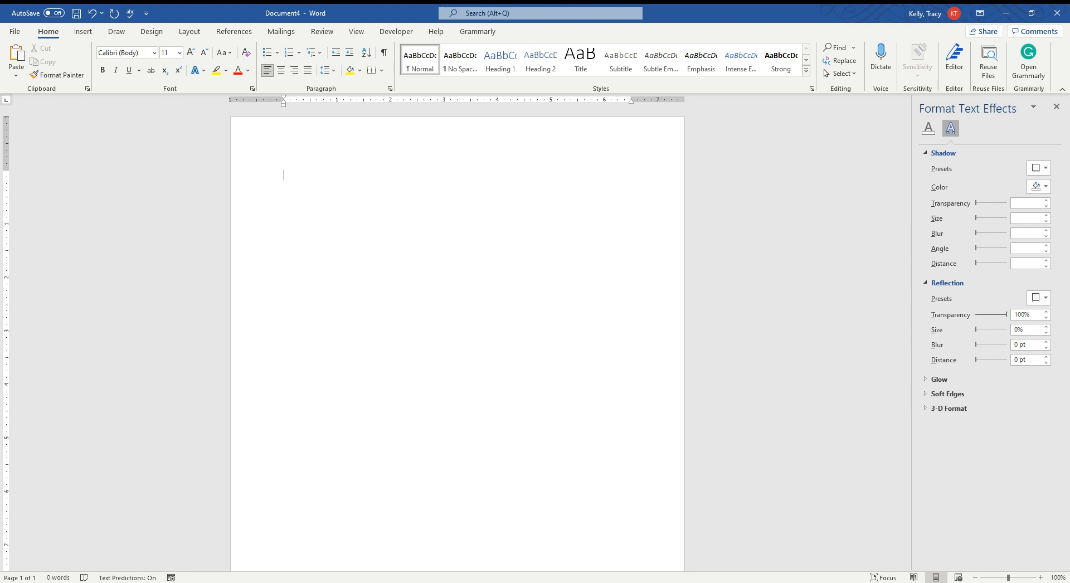
{"action": "left_click", "coordinate": [1057, 107]}
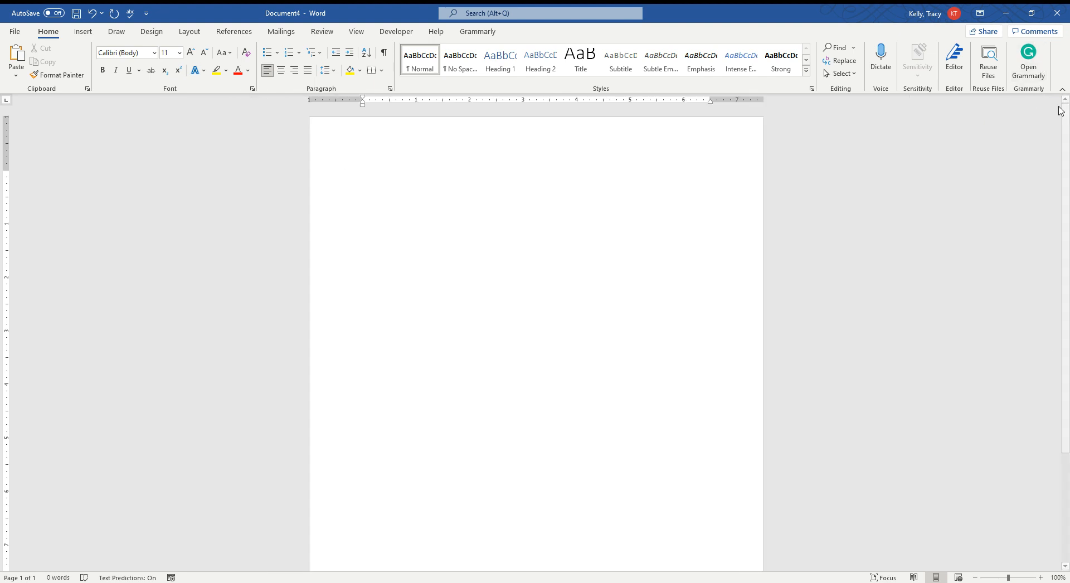
{"action": "mouse_move", "coordinate": [505, 324]}
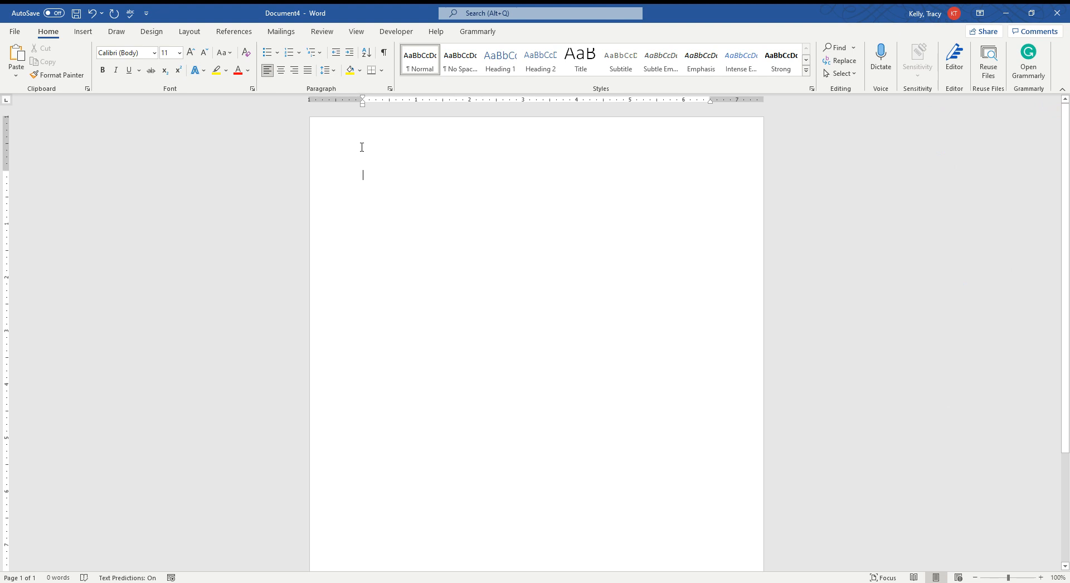
{"action": "mouse_move", "coordinate": [699, 153]}
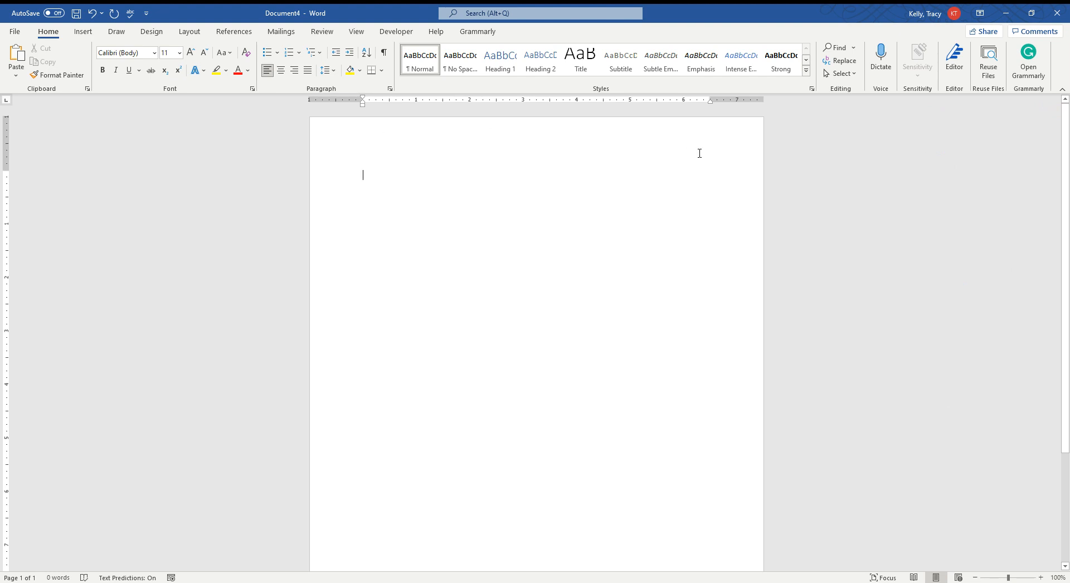
{"action": "mouse_move", "coordinate": [362, 169]}
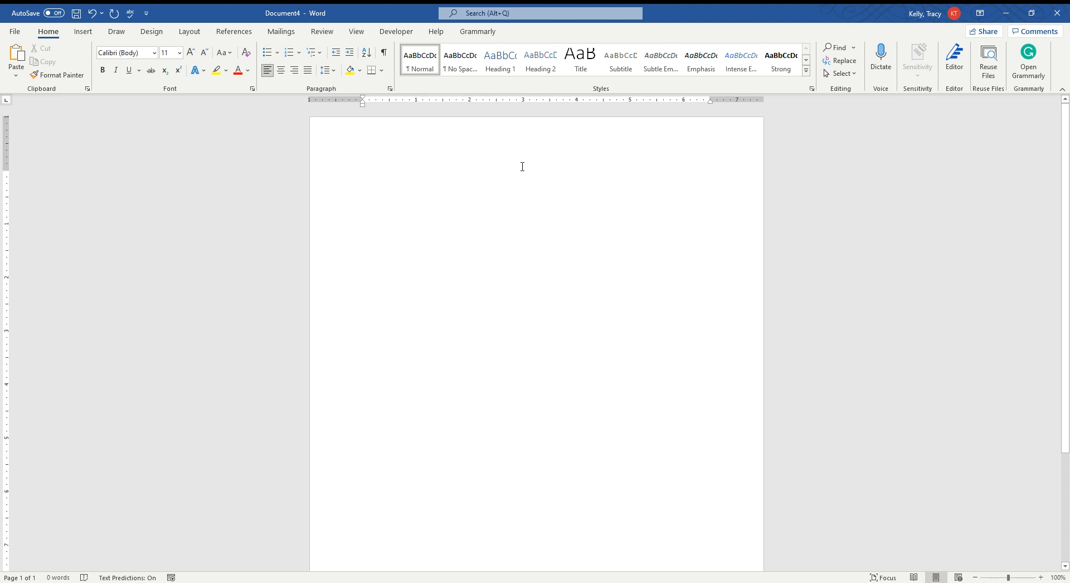
{"action": "mouse_move", "coordinate": [535, 168]}
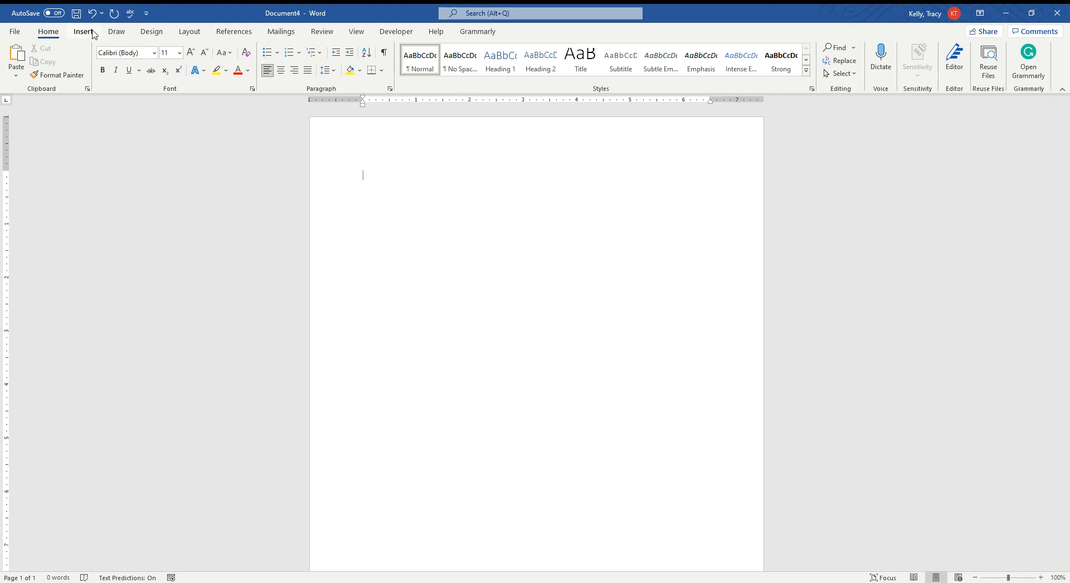
Draw a blue rectangle spanning the page's top edge, about 2.35 inches tall.
{"action": "left_click", "coordinate": [84, 32]}
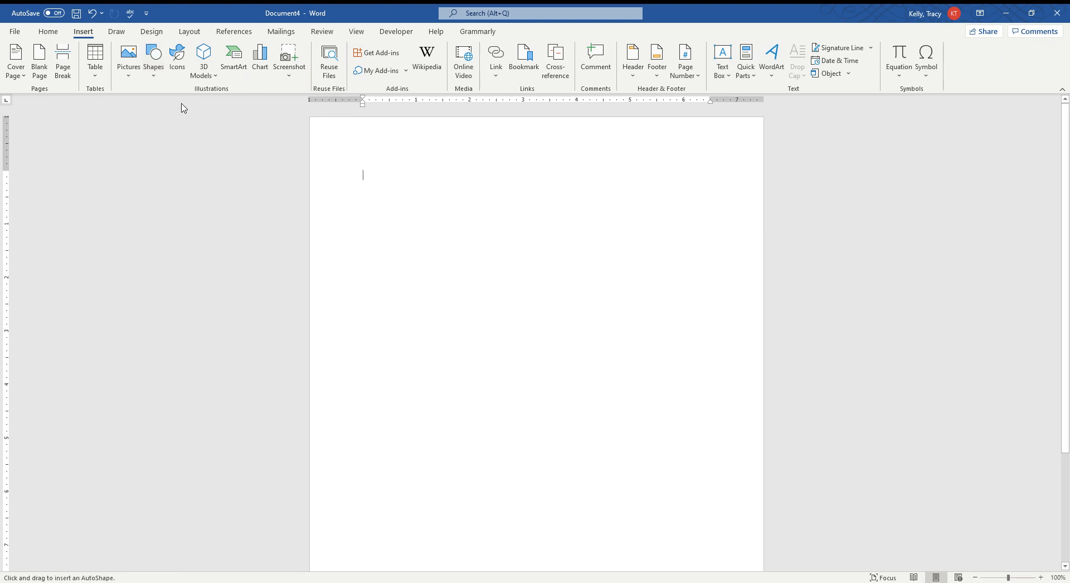
{"action": "left_click_drag", "start_coordinate": [314, 120], "coordinate": [636, 154]}
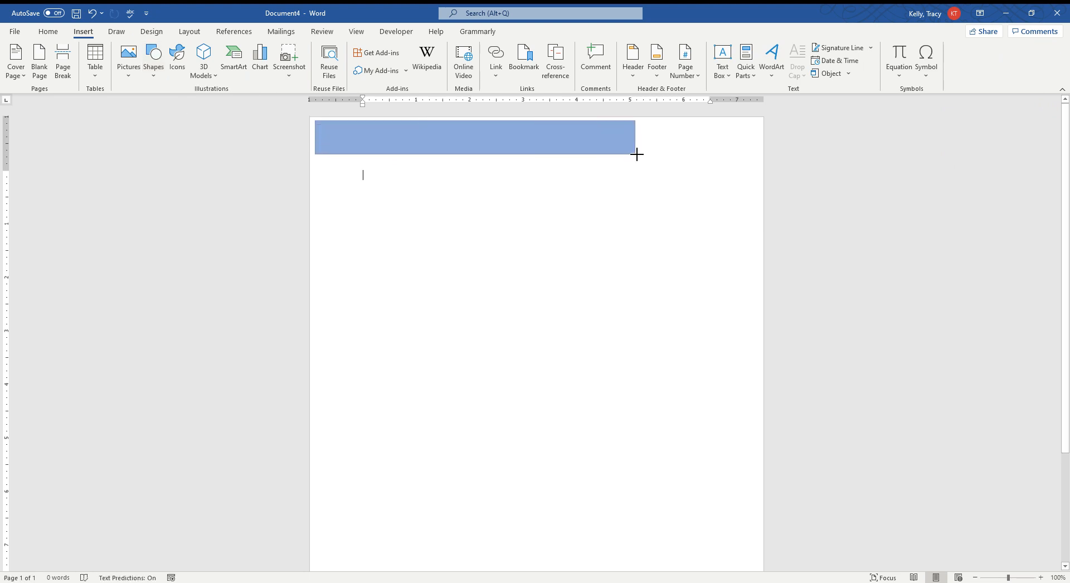
{"action": "left_click_drag", "start_coordinate": [637, 154], "coordinate": [762, 247]}
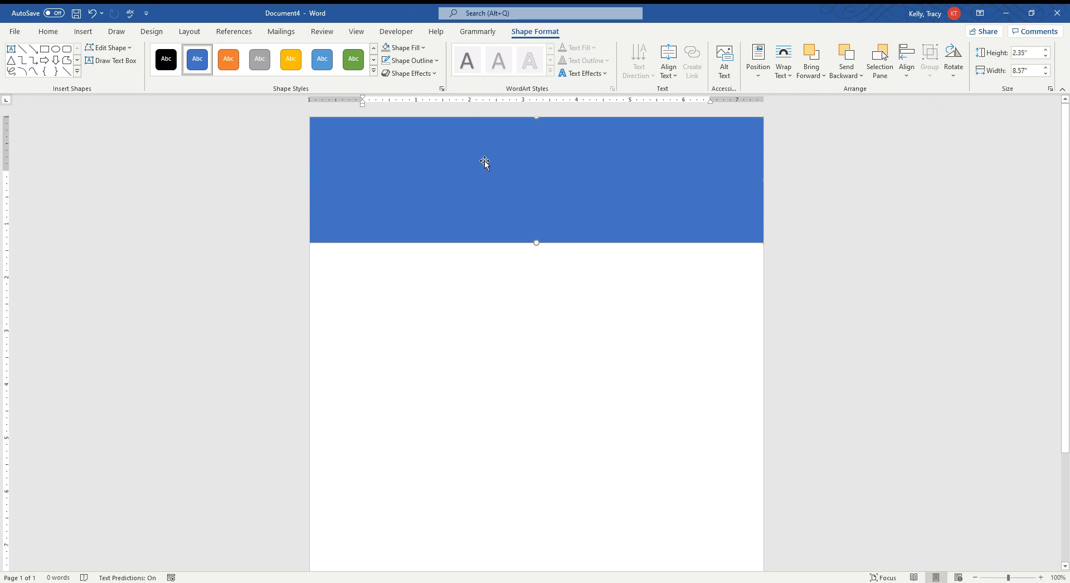
{"action": "mouse_move", "coordinate": [414, 168]}
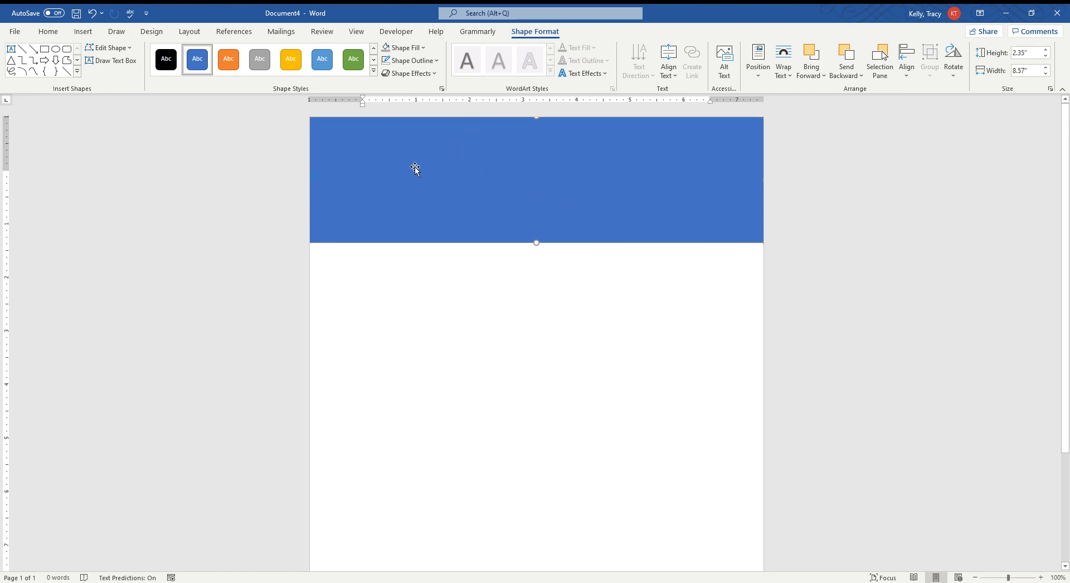
{"action": "mouse_move", "coordinate": [552, 149]}
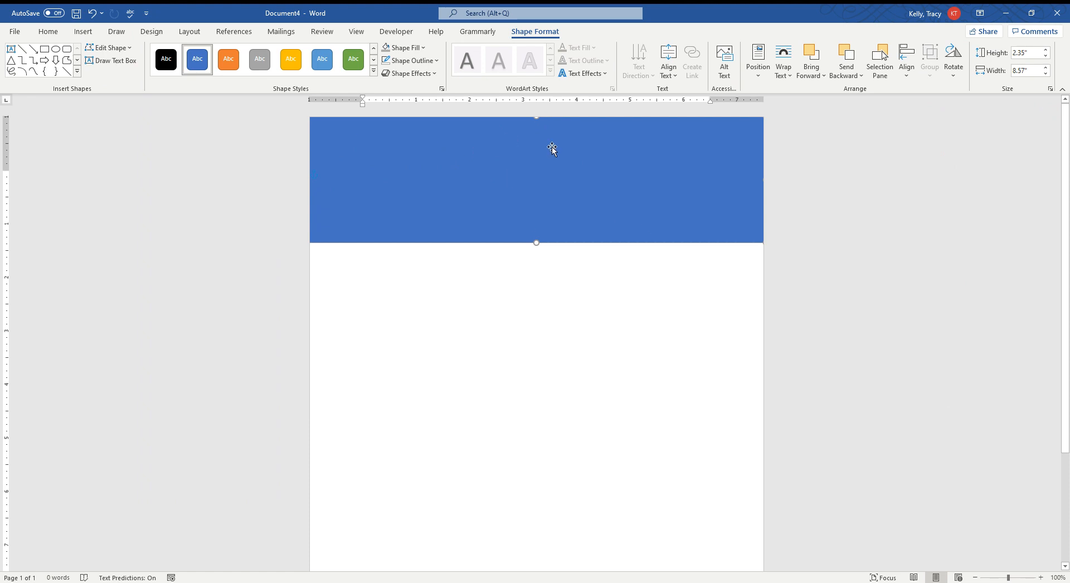
{"action": "mouse_move", "coordinate": [637, 171]}
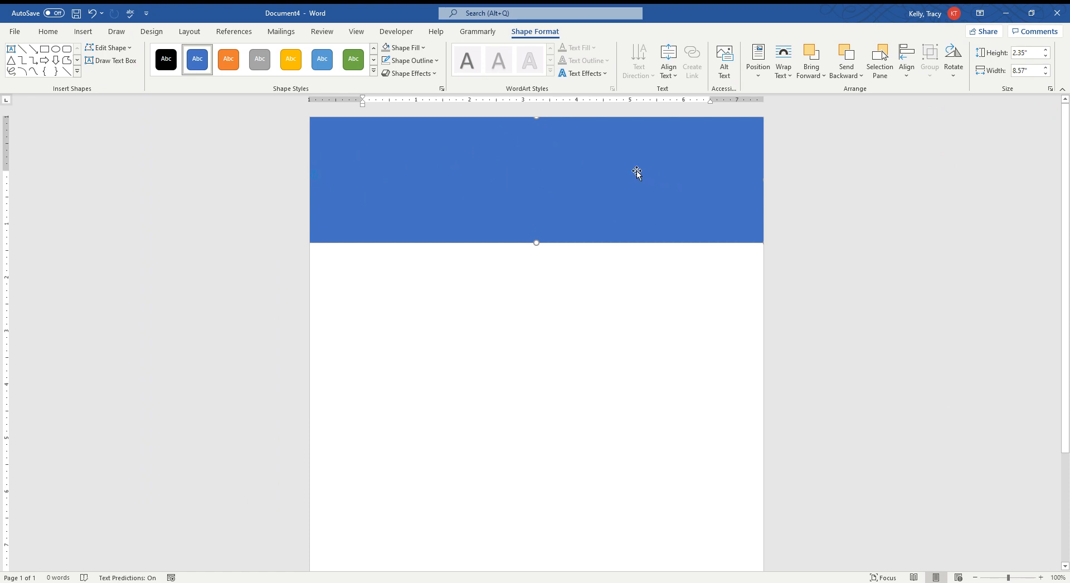
{"action": "mouse_move", "coordinate": [531, 154]}
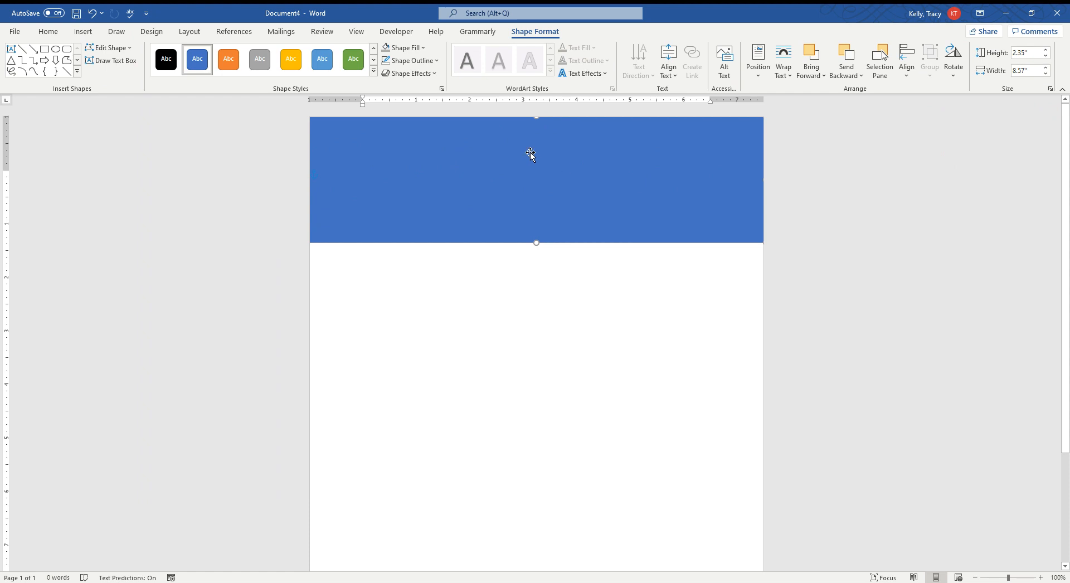
{"action": "mouse_move", "coordinate": [422, 82]}
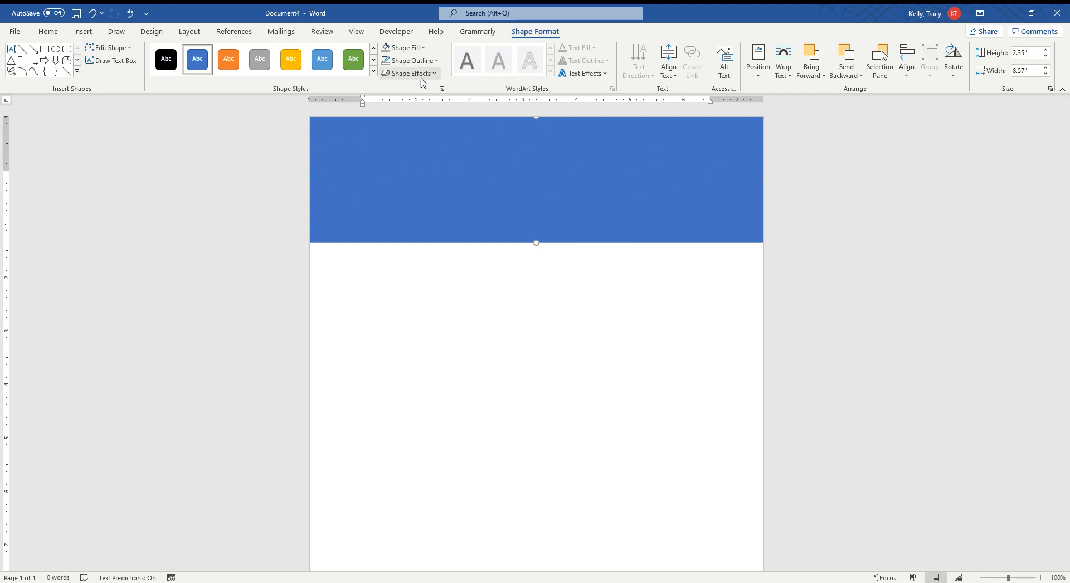
{"action": "mouse_move", "coordinate": [408, 47]}
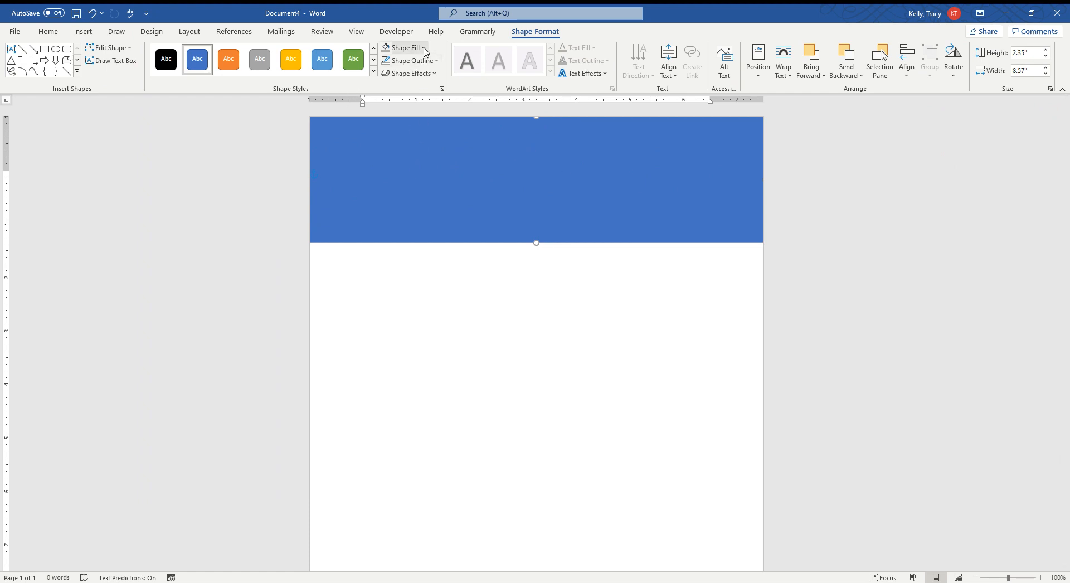
{"action": "mouse_move", "coordinate": [406, 48]}
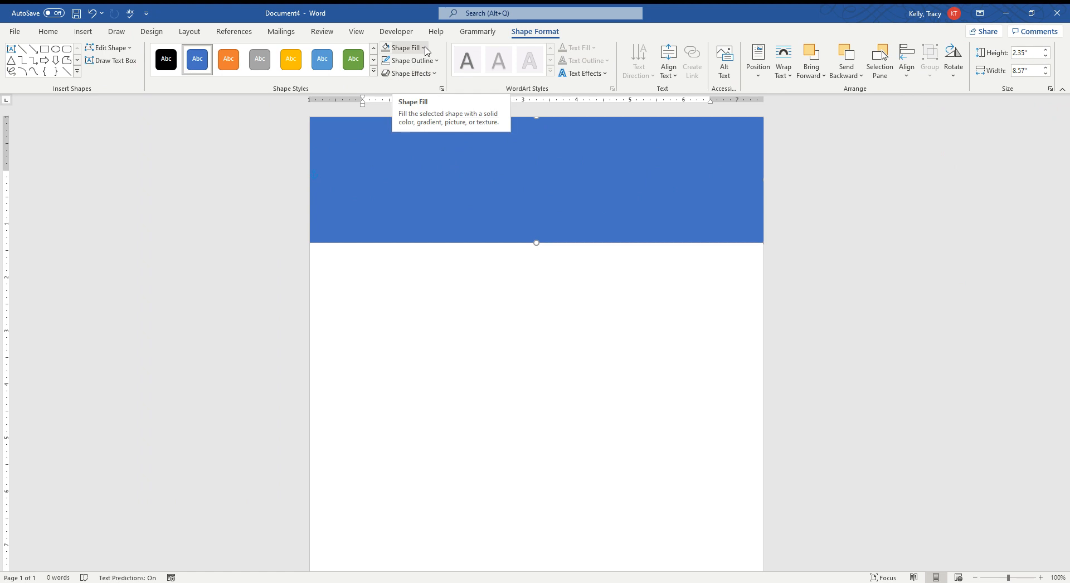
Fill the header rectangle light gray via Shape Fill.
{"action": "left_click", "coordinate": [406, 48]}
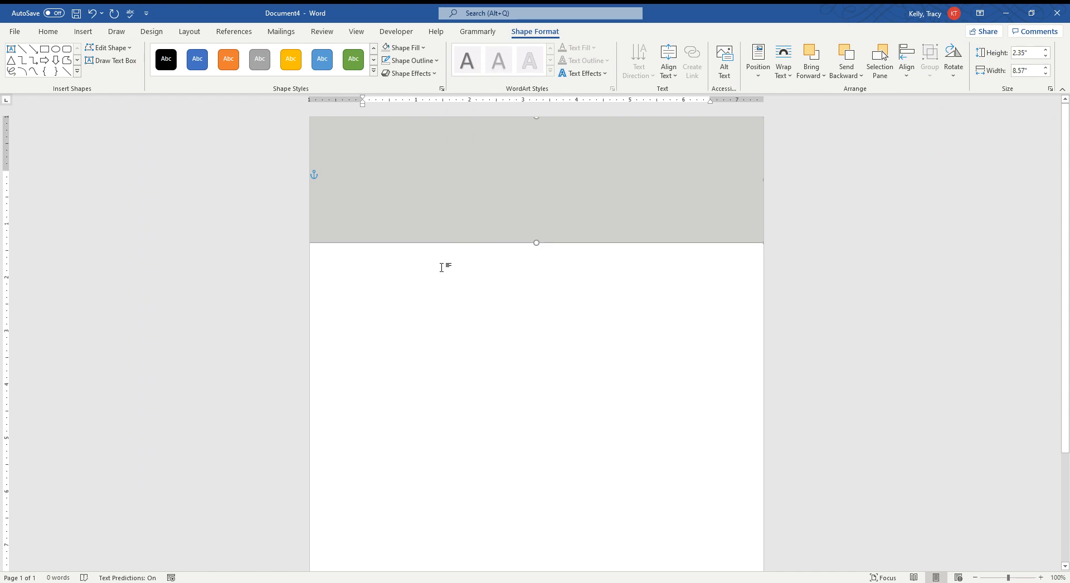
Paste the copied photo of the smiling man onto the page as a picture and select it.
{"action": "key", "text": "ctrl+v"}
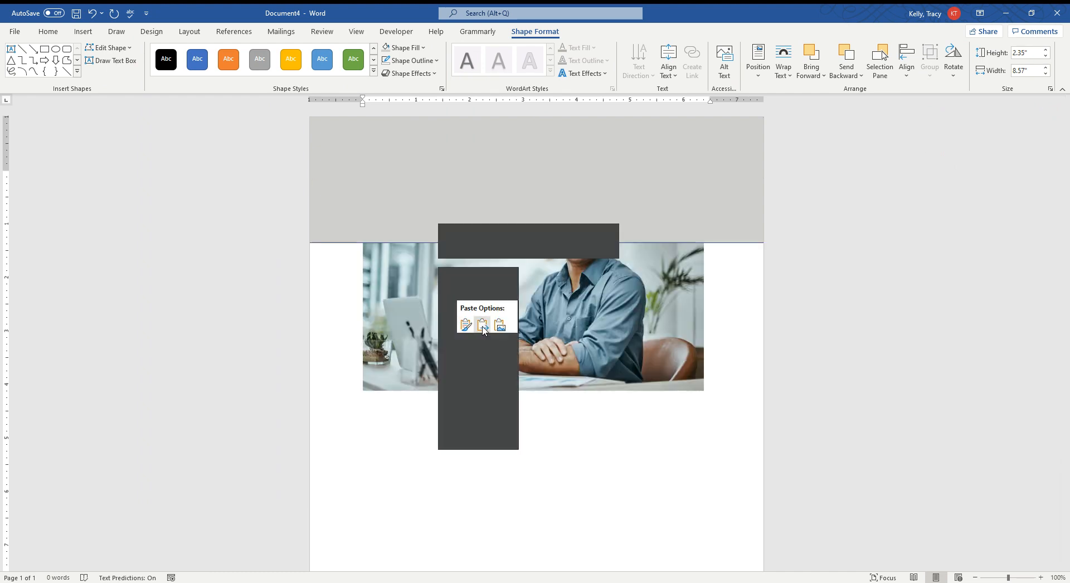
{"action": "mouse_move", "coordinate": [500, 324]}
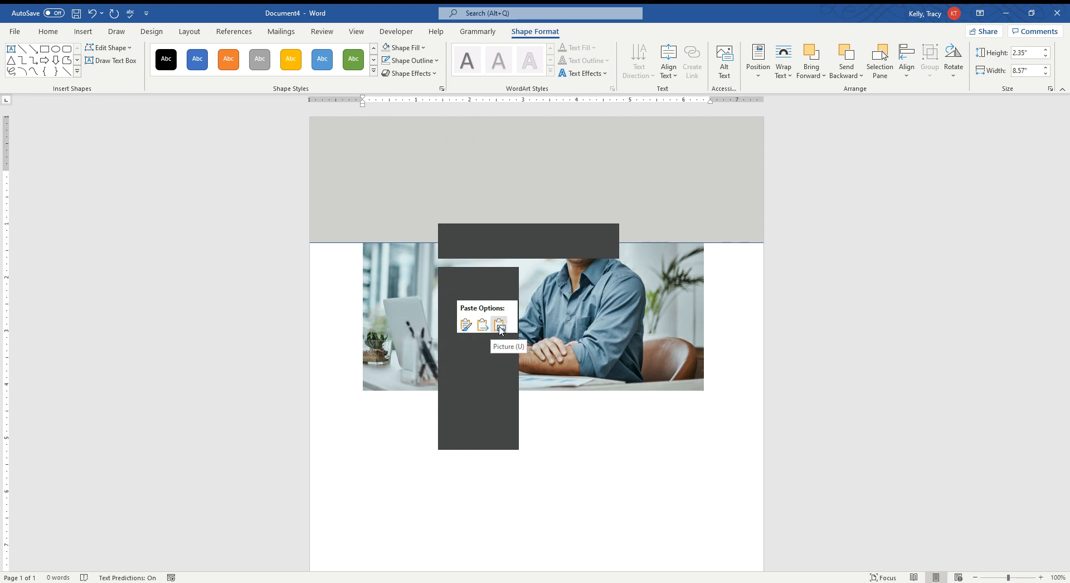
{"action": "right_click", "coordinate": [478, 324]}
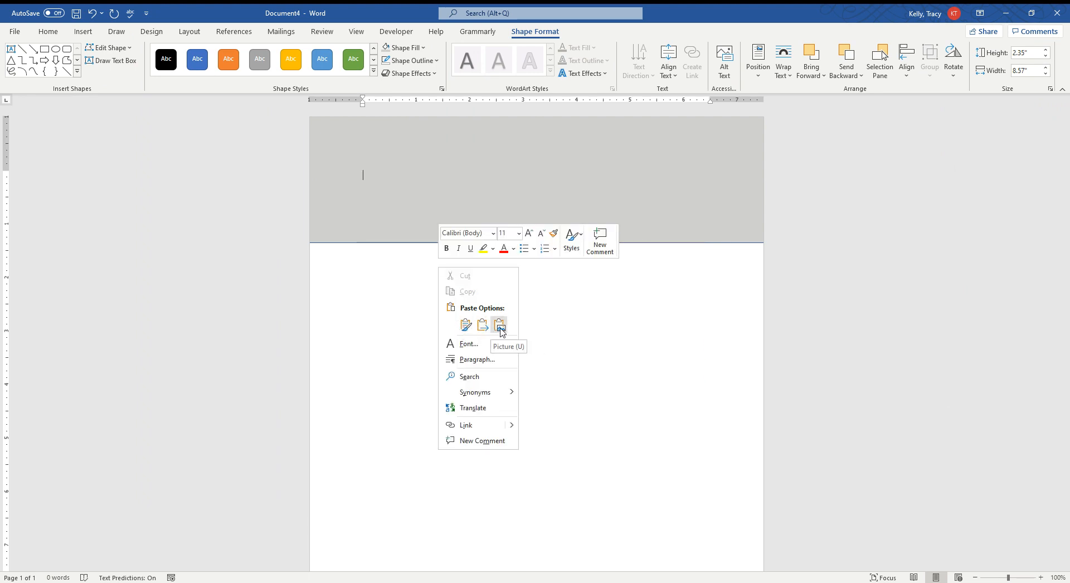
{"action": "left_click", "coordinate": [498, 326]}
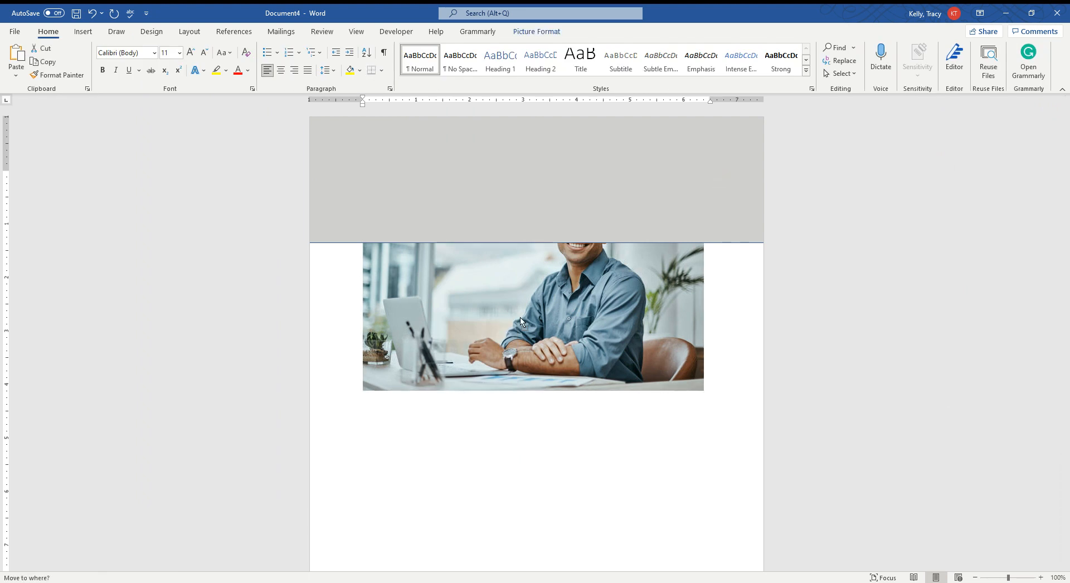
{"action": "left_click", "coordinate": [533, 316]}
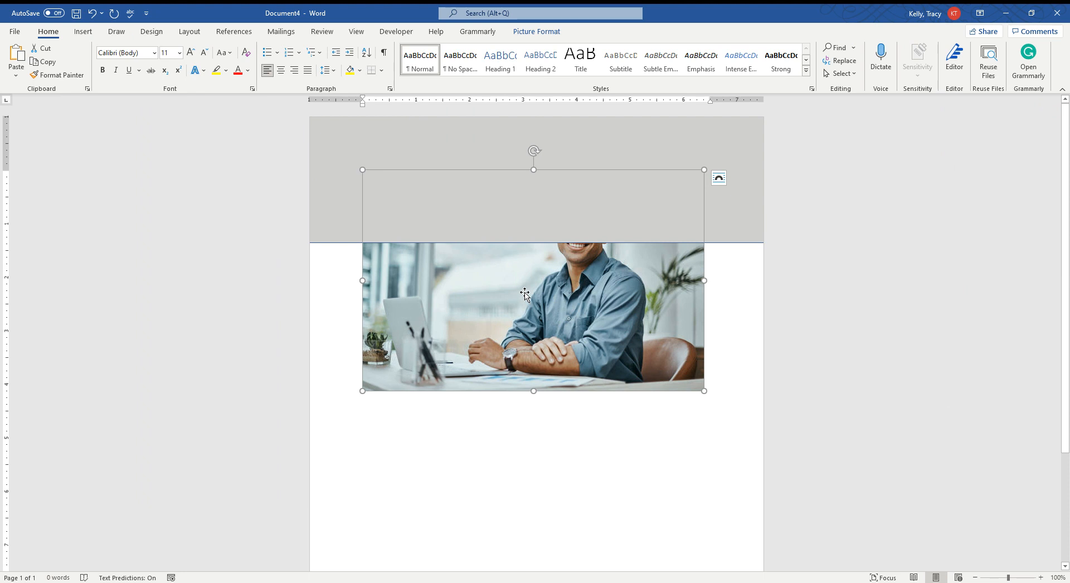
Set the photo's text wrapping to In Front of Text so it floats below the band.
{"action": "right_click", "coordinate": [525, 294]}
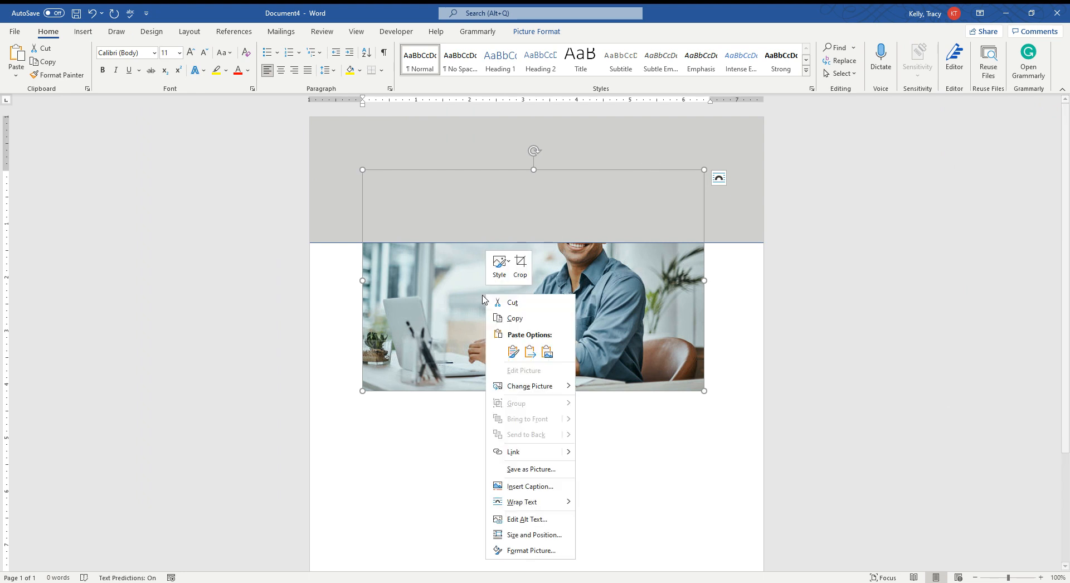
{"action": "mouse_move", "coordinate": [531, 469]}
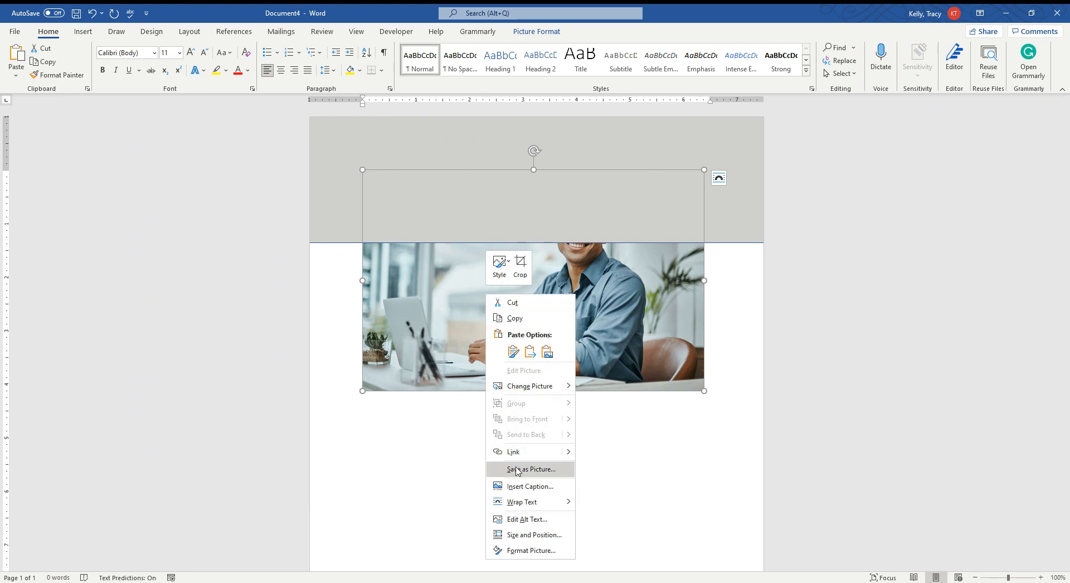
{"action": "left_click", "coordinate": [520, 502]}
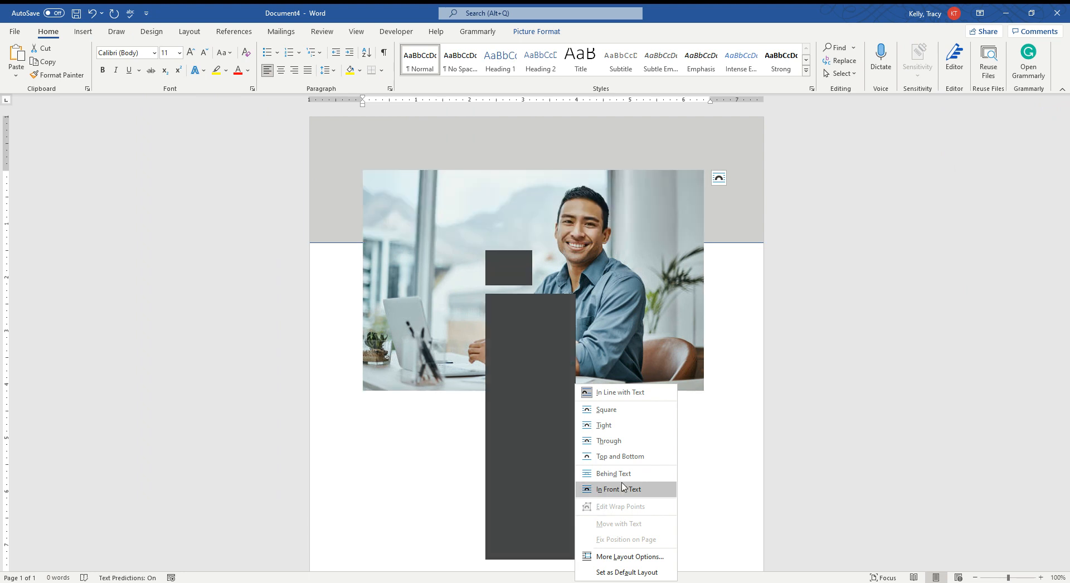
{"action": "left_click", "coordinate": [619, 488]}
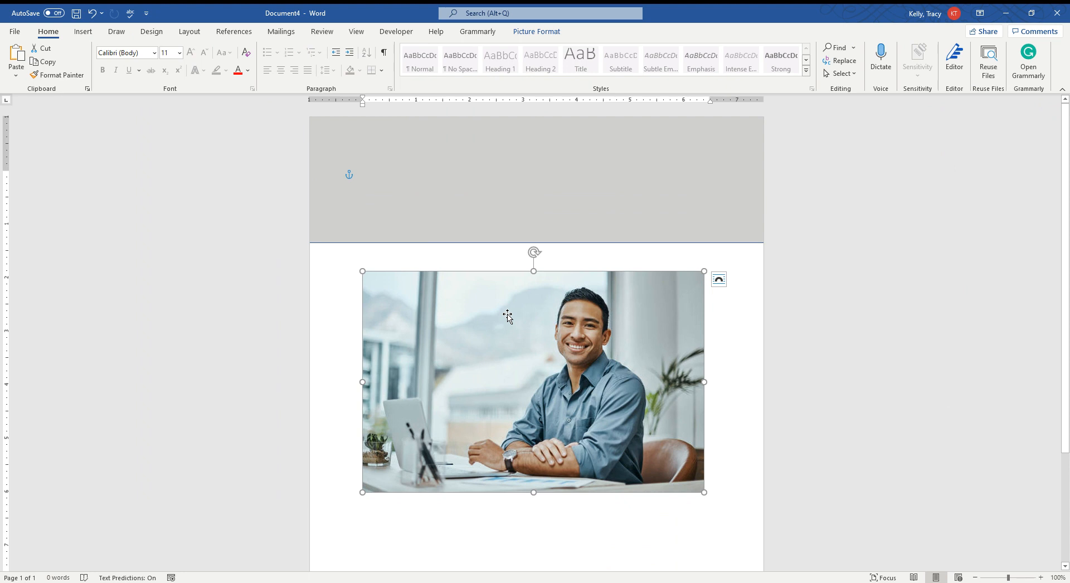
{"action": "mouse_move", "coordinate": [422, 313]}
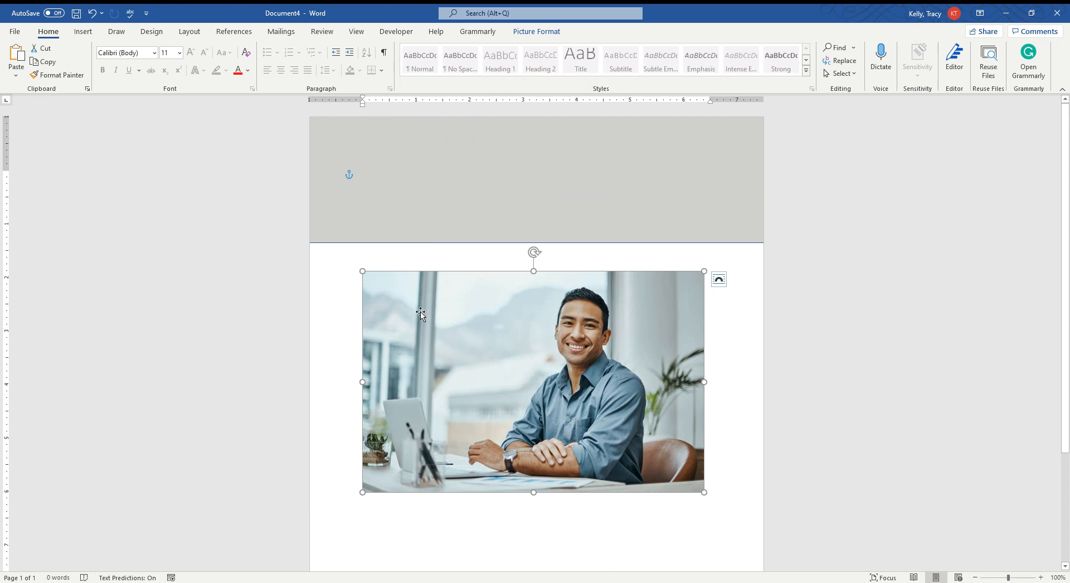
{"action": "mouse_move", "coordinate": [550, 76]}
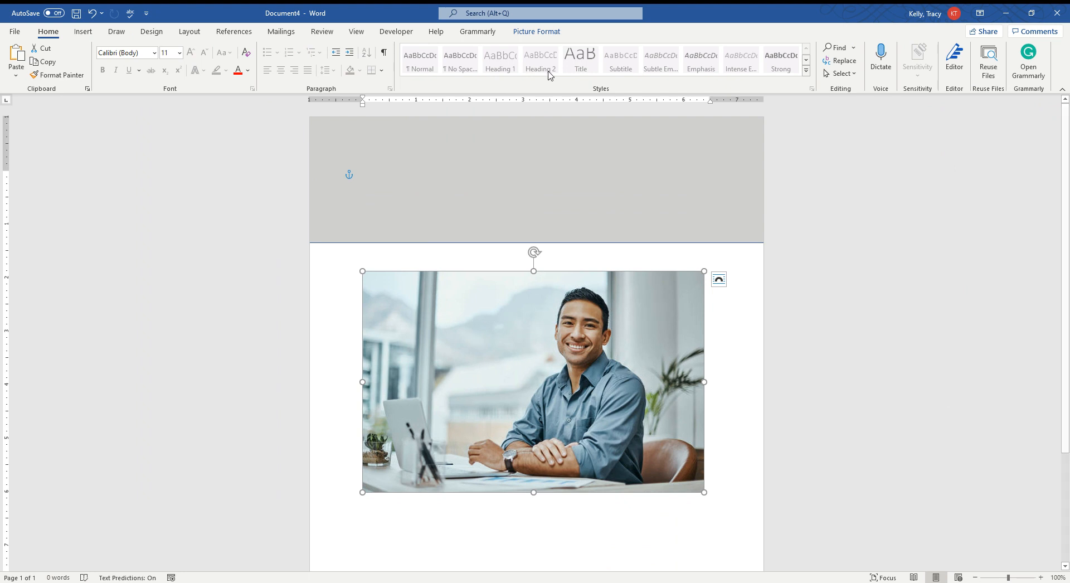
Crop the photo to an Oval via Crop to Shape on Picture Format.
{"action": "left_click", "coordinate": [536, 31]}
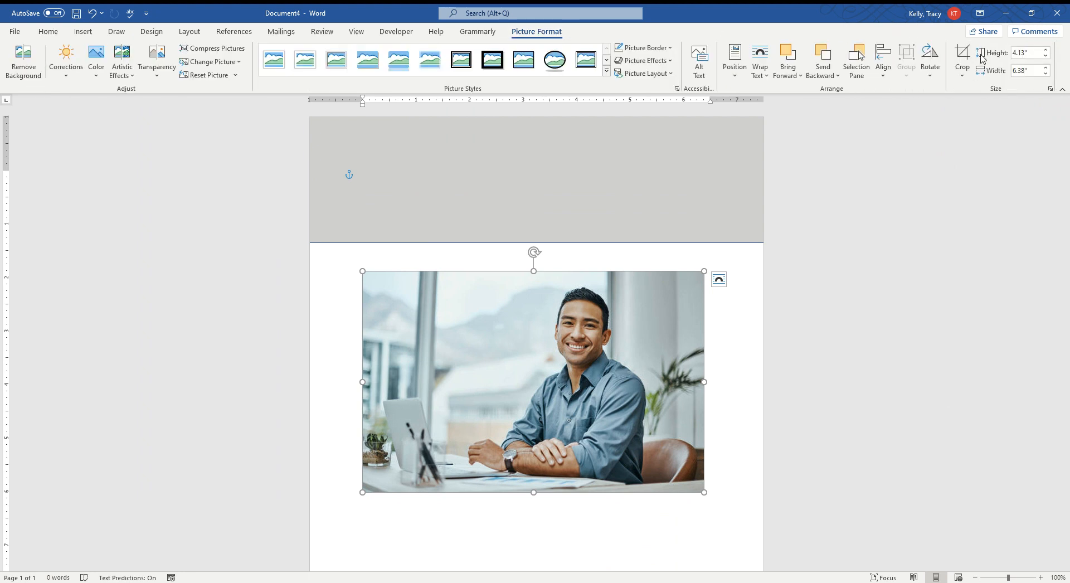
{"action": "left_click", "coordinate": [963, 66]}
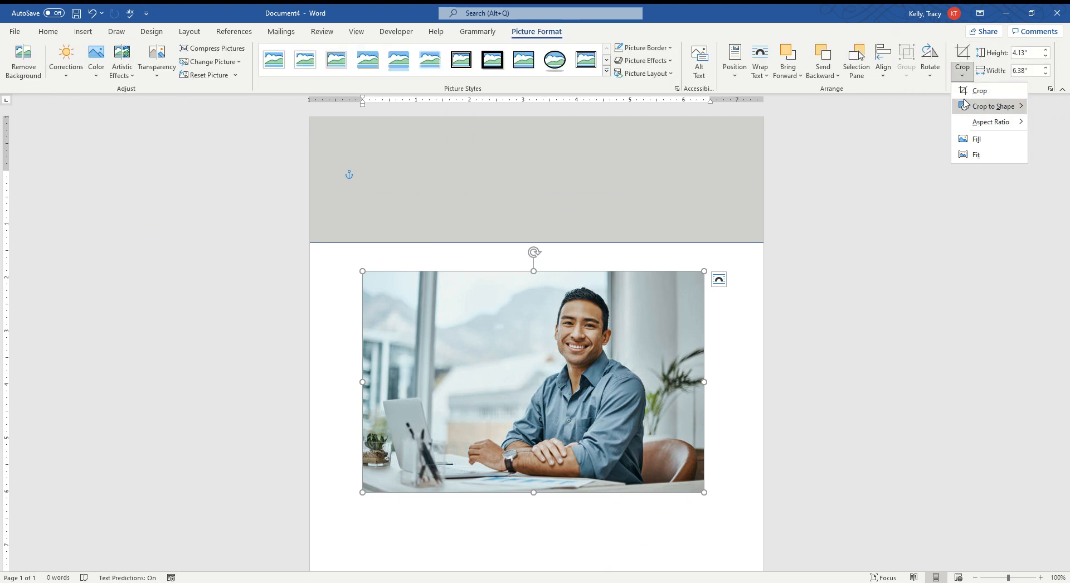
{"action": "left_click", "coordinate": [990, 106]}
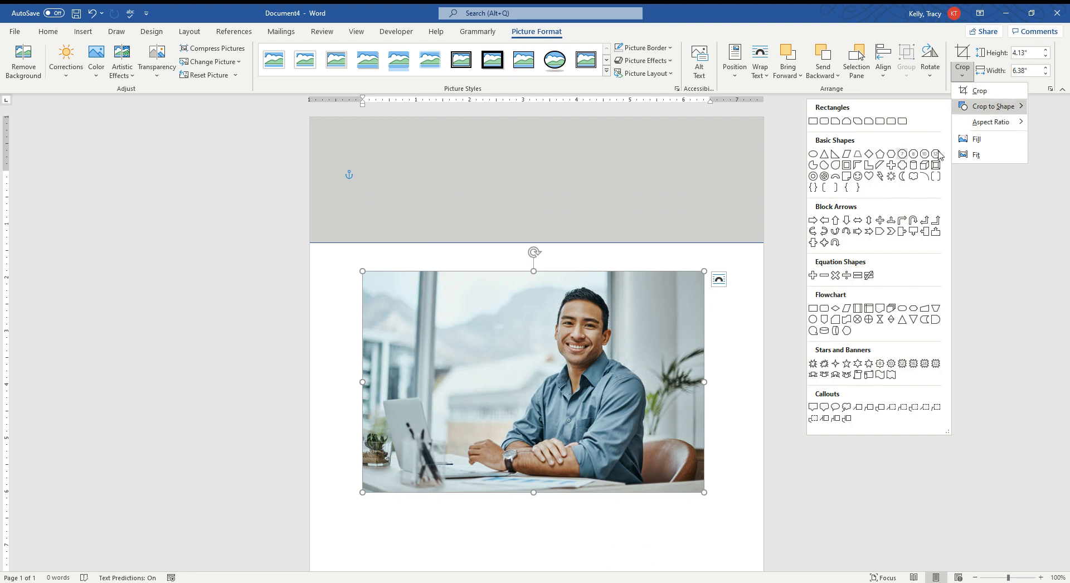
{"action": "mouse_move", "coordinate": [813, 154]}
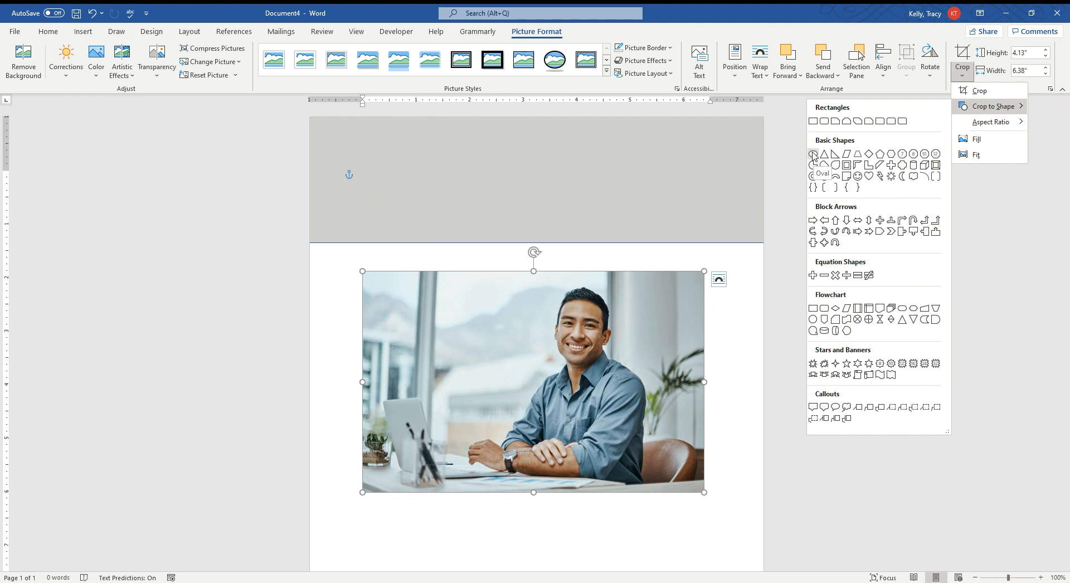
{"action": "left_click", "coordinate": [814, 154]}
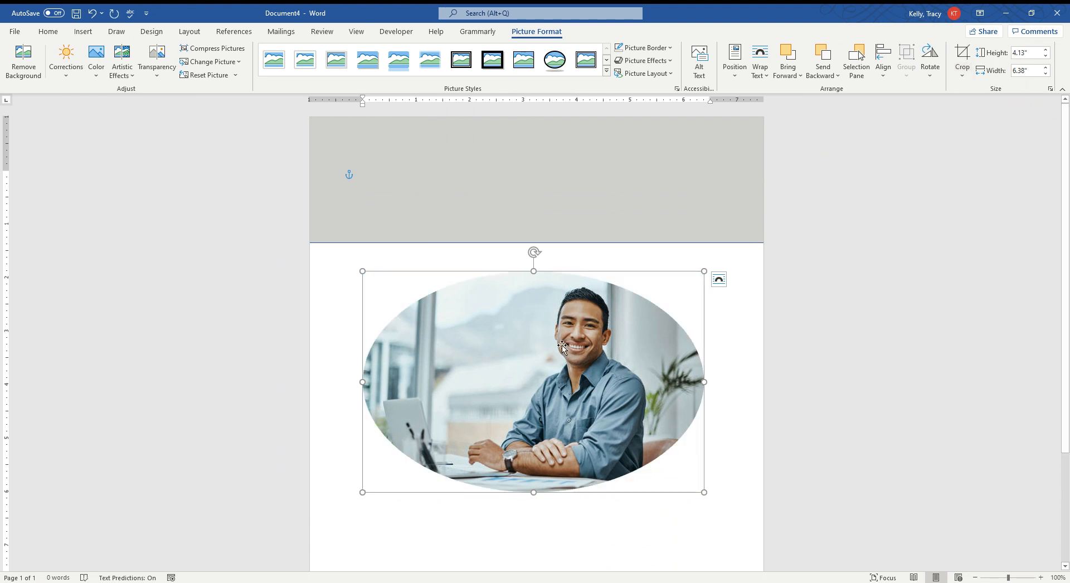
{"action": "mouse_move", "coordinate": [540, 353]}
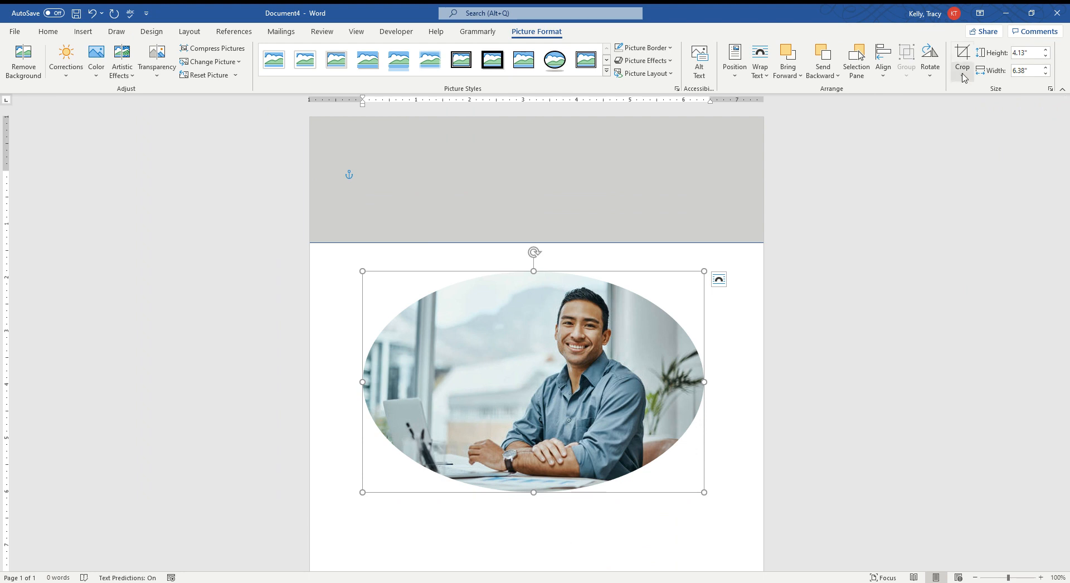
Set the crop aspect ratio to 1:1, re-center the man in the circle and finish cropping.
{"action": "left_click", "coordinate": [962, 77]}
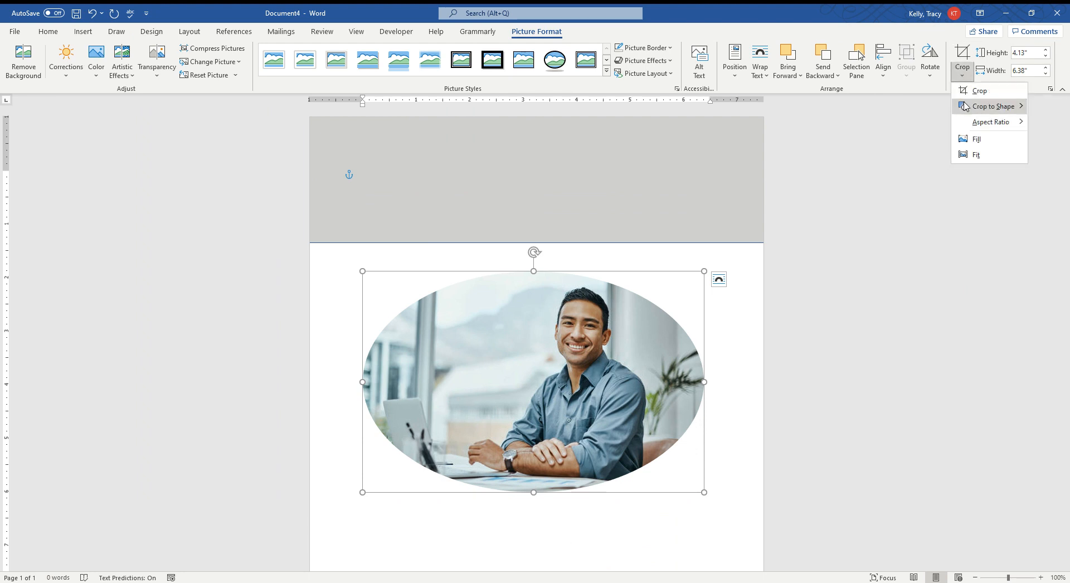
{"action": "left_click", "coordinate": [992, 123]}
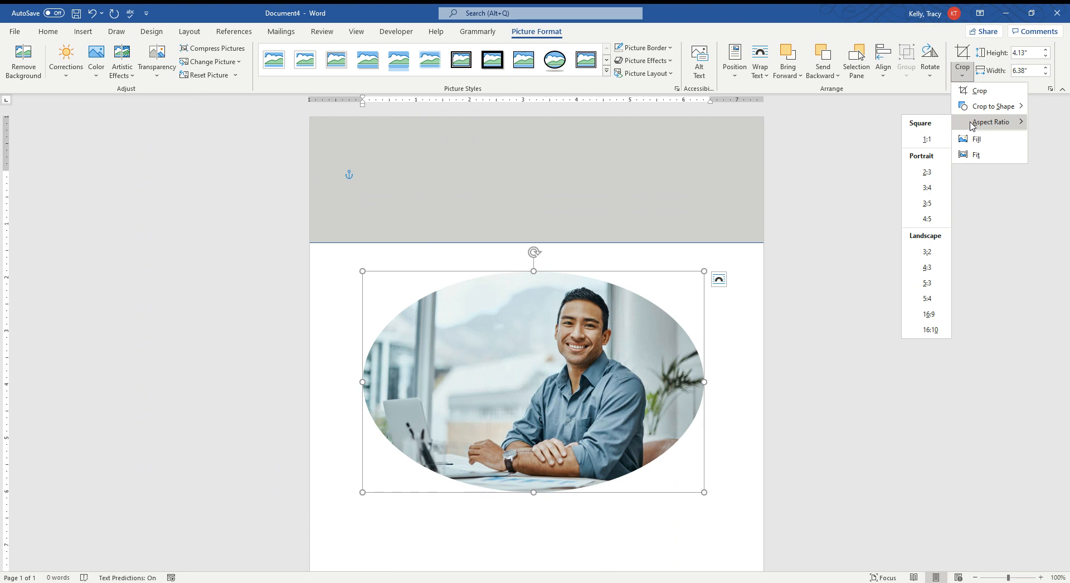
{"action": "left_click", "coordinate": [926, 139]}
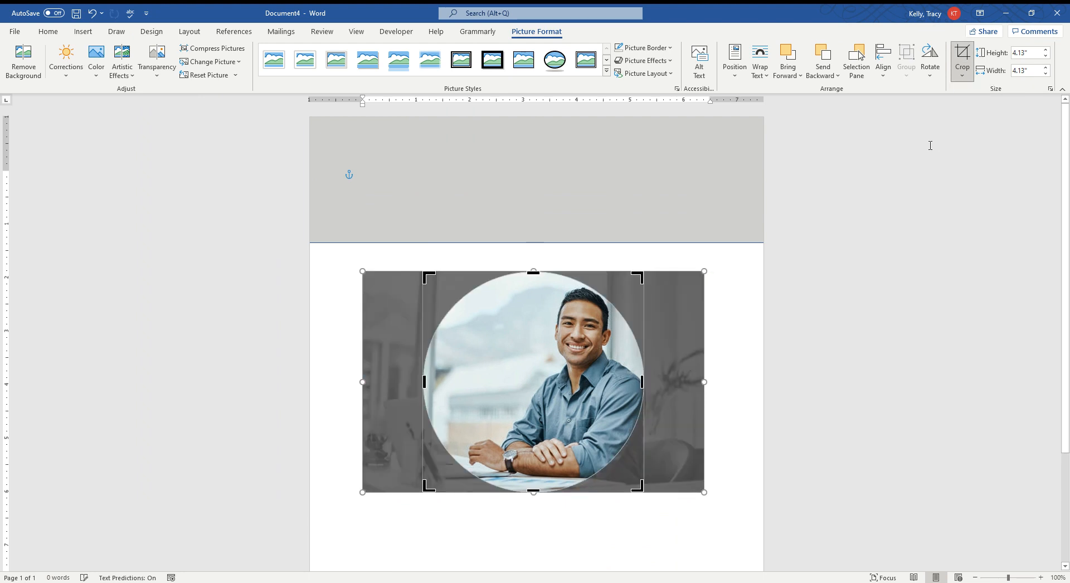
{"action": "mouse_move", "coordinate": [493, 520]}
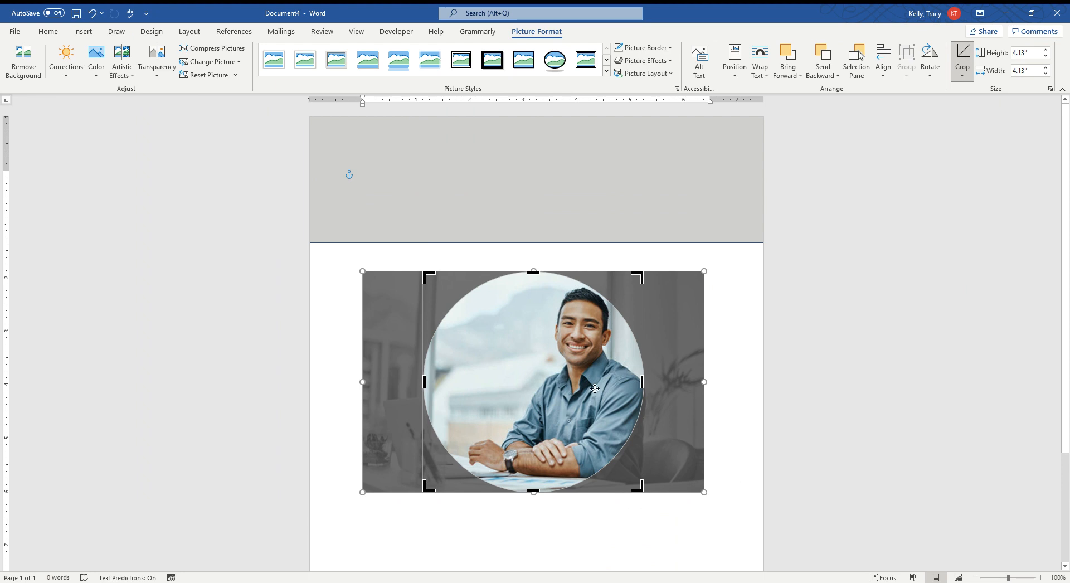
{"action": "mouse_move", "coordinate": [526, 374]}
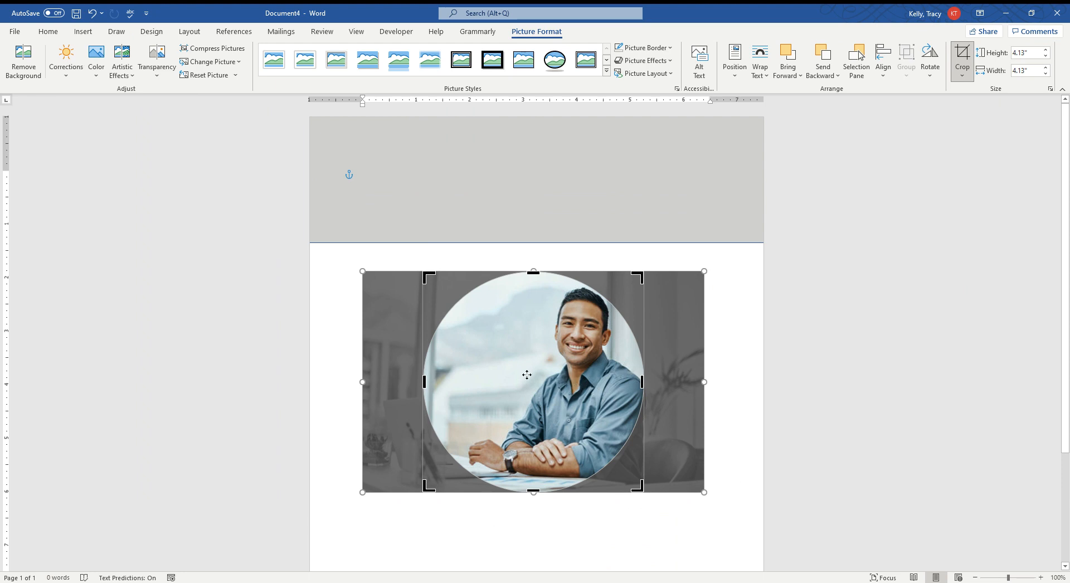
{"action": "mouse_move", "coordinate": [584, 380]}
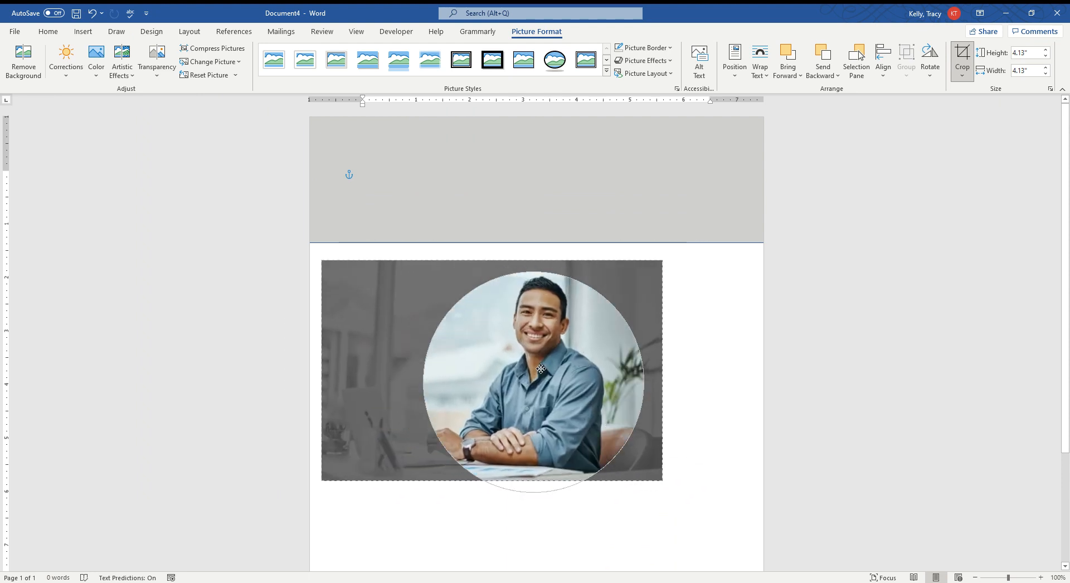
{"action": "left_click_drag", "start_coordinate": [539, 369], "coordinate": [529, 375]}
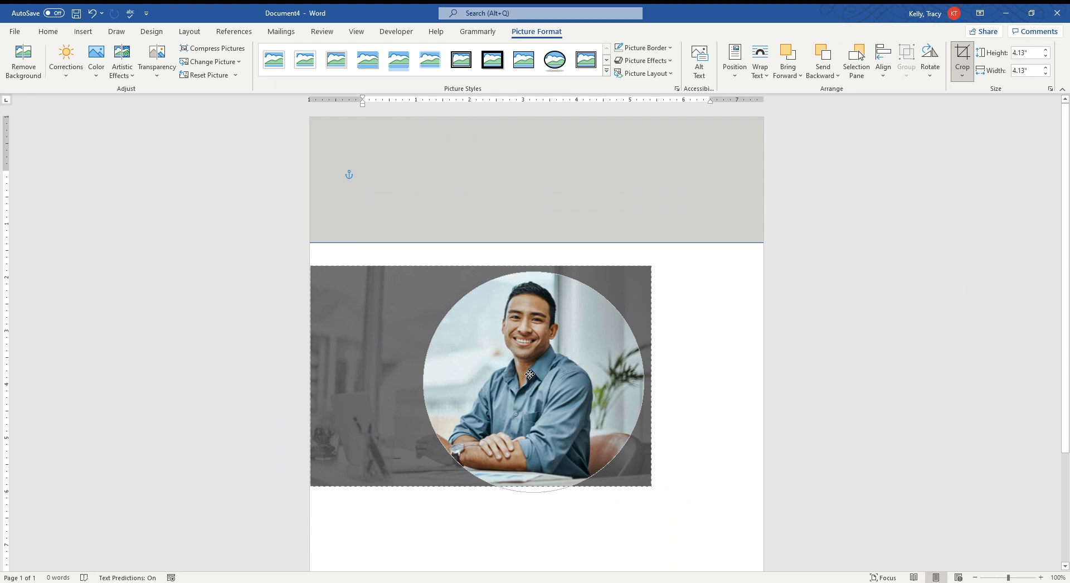
{"action": "left_click", "coordinate": [536, 376]}
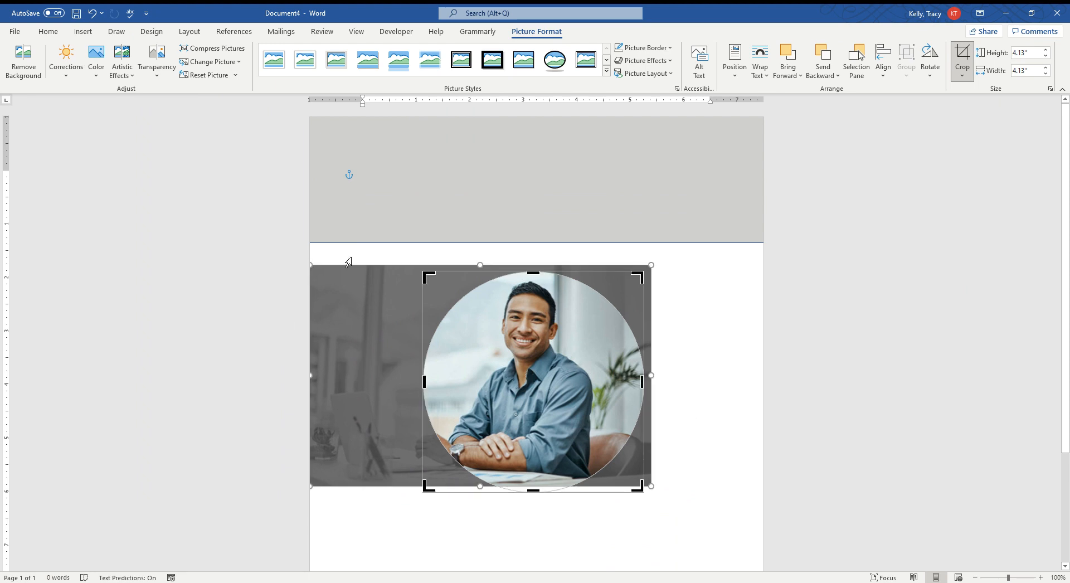
{"action": "mouse_move", "coordinate": [693, 406]}
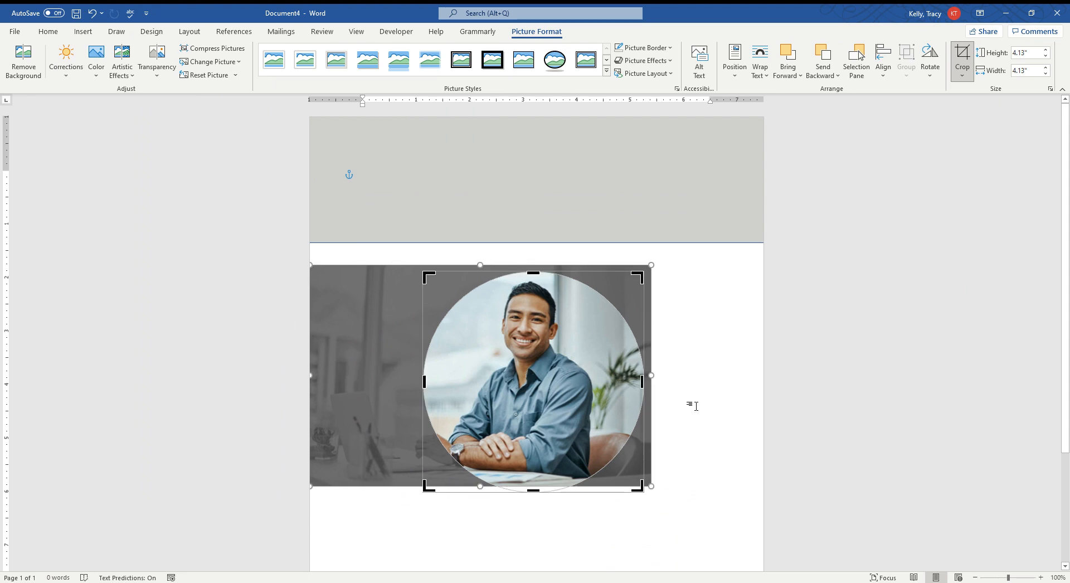
{"action": "left_click", "coordinate": [362, 175]}
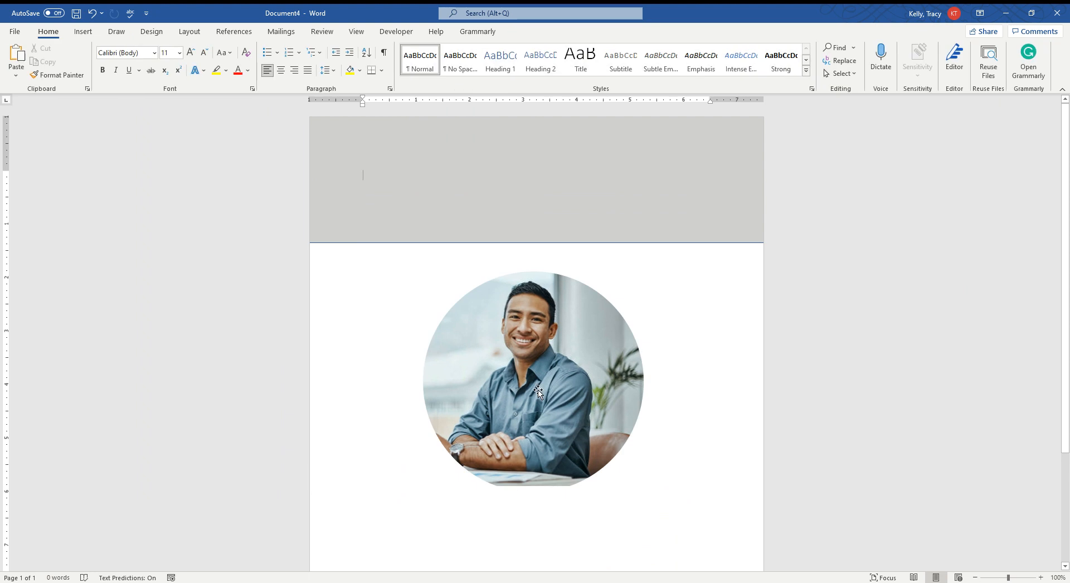
Shrink the circular photo to about 1.94 inches and place it at the gray band's left end.
{"action": "left_click", "coordinate": [534, 382]}
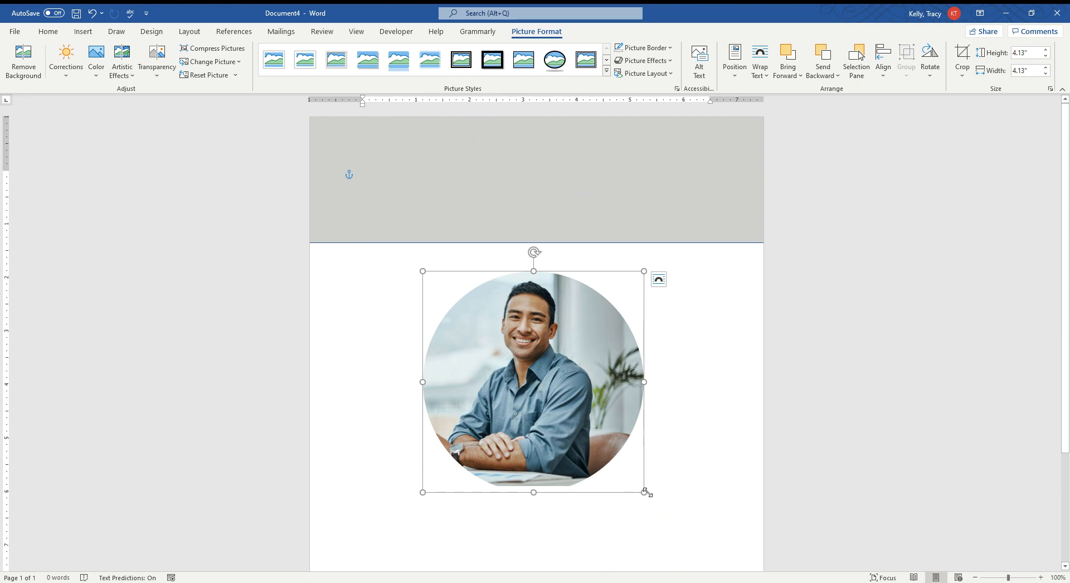
{"action": "left_click_drag", "start_coordinate": [646, 492], "coordinate": [526, 375]}
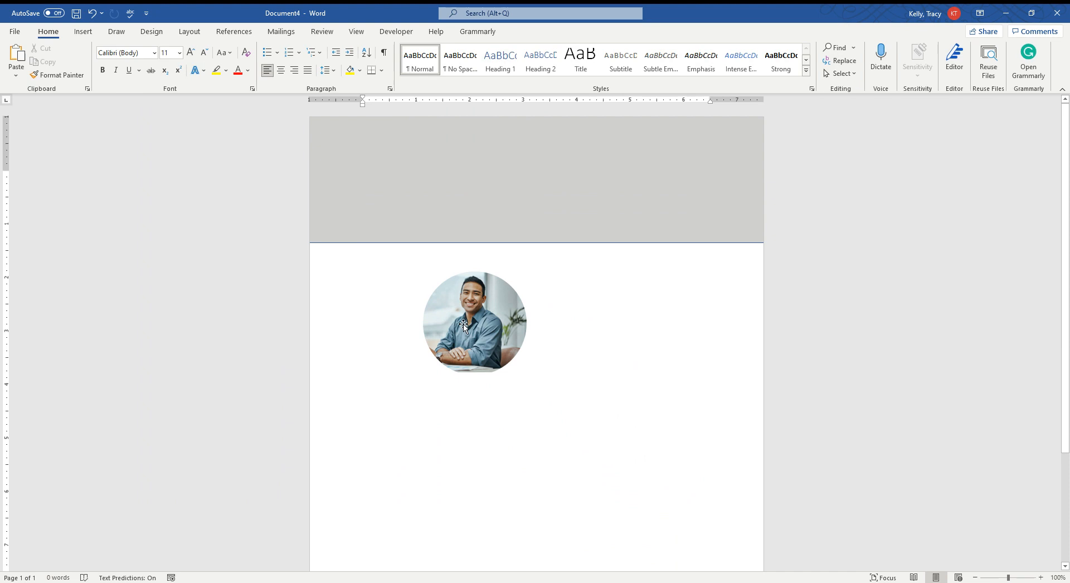
{"action": "left_click_drag", "start_coordinate": [475, 322], "coordinate": [385, 178]}
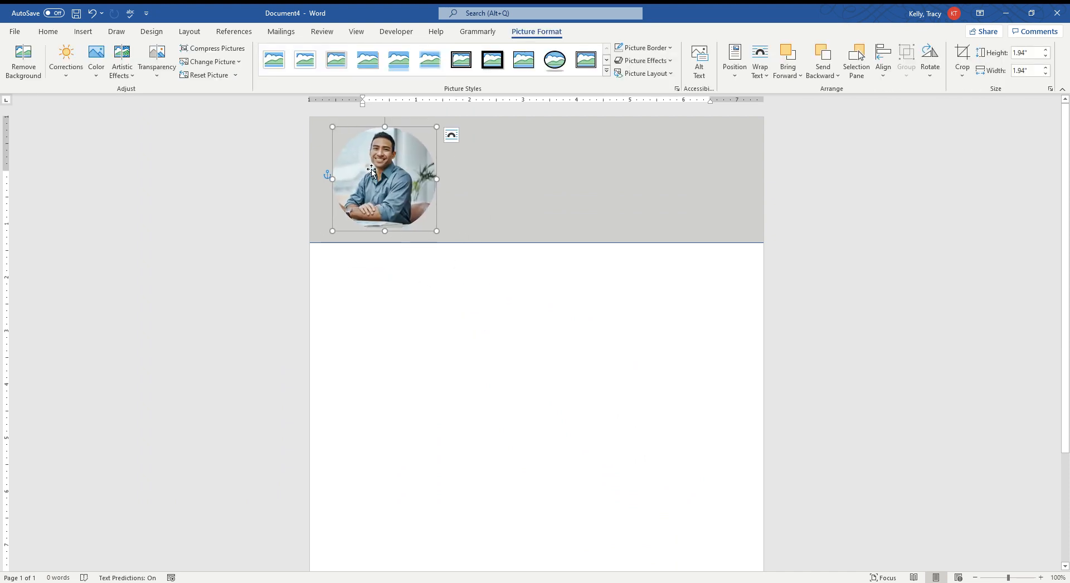
{"action": "left_click_drag", "start_coordinate": [385, 179], "coordinate": [529, 178]}
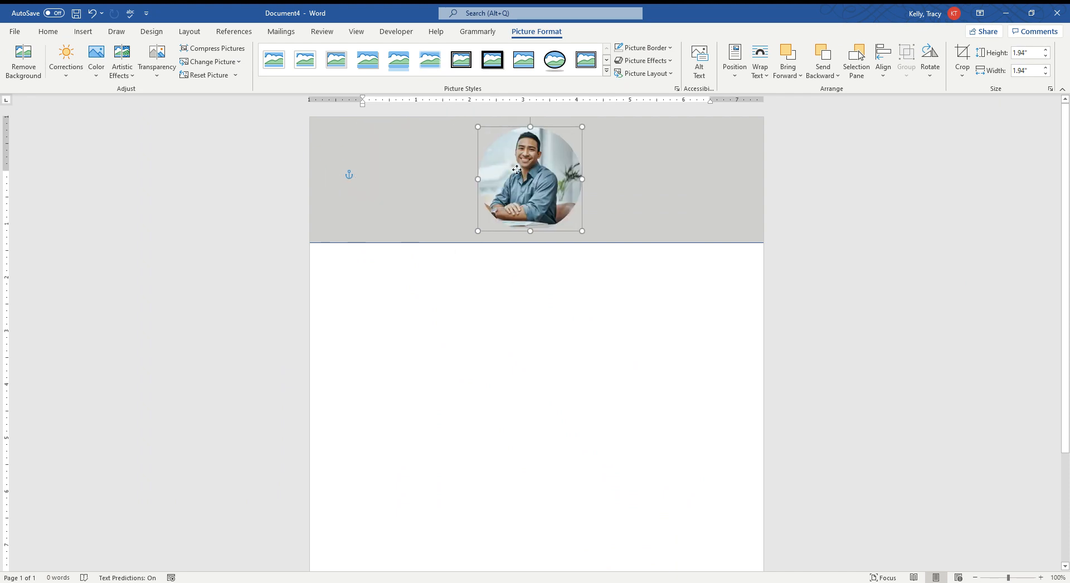
{"action": "left_click_drag", "start_coordinate": [530, 178], "coordinate": [694, 178]}
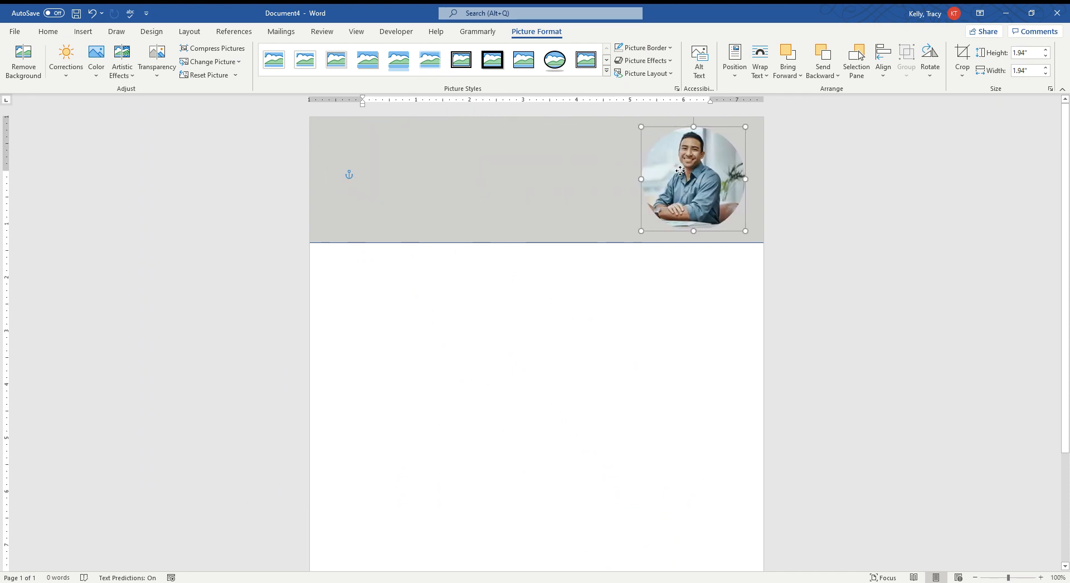
{"action": "left_click_drag", "start_coordinate": [692, 179], "coordinate": [381, 179]}
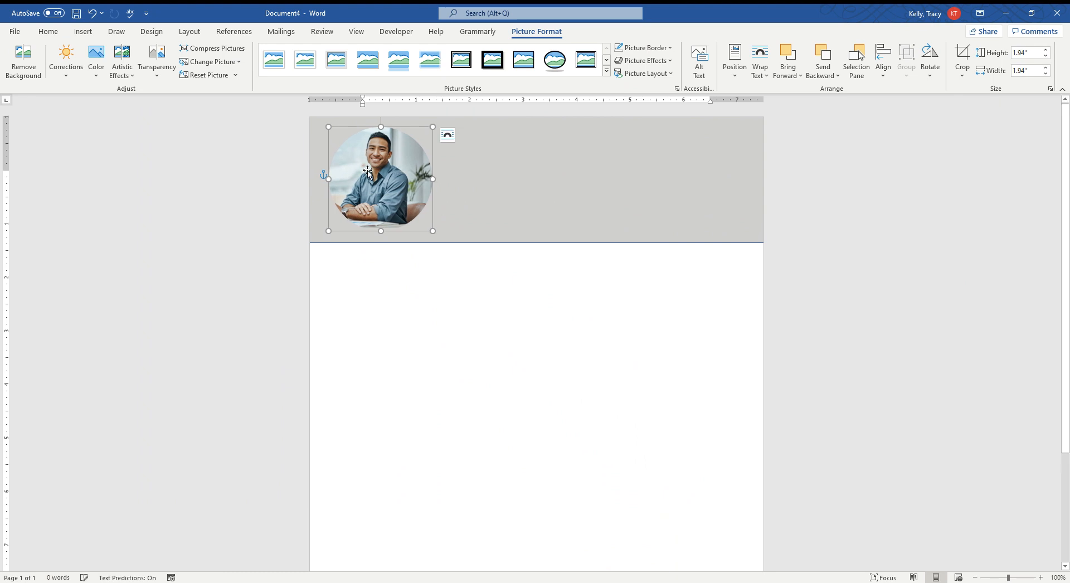
{"action": "mouse_move", "coordinate": [424, 266]}
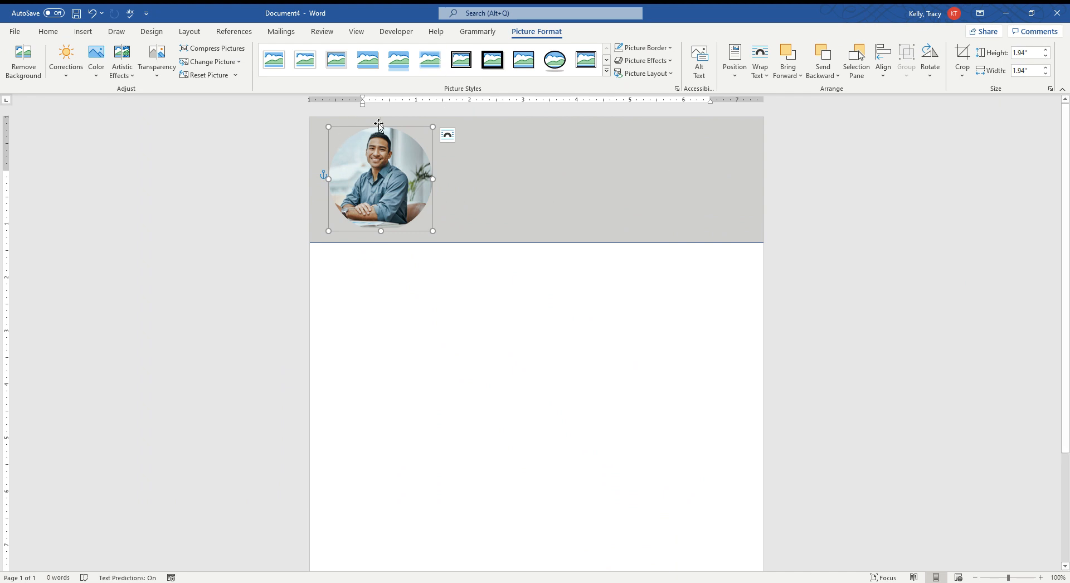
{"action": "mouse_move", "coordinate": [414, 195]}
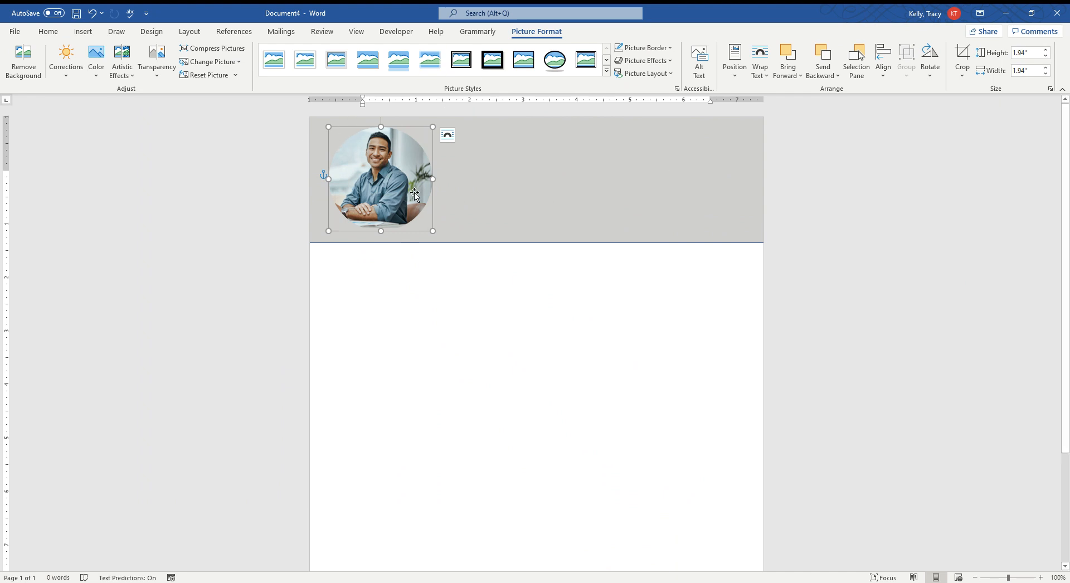
{"action": "mouse_move", "coordinate": [419, 190]}
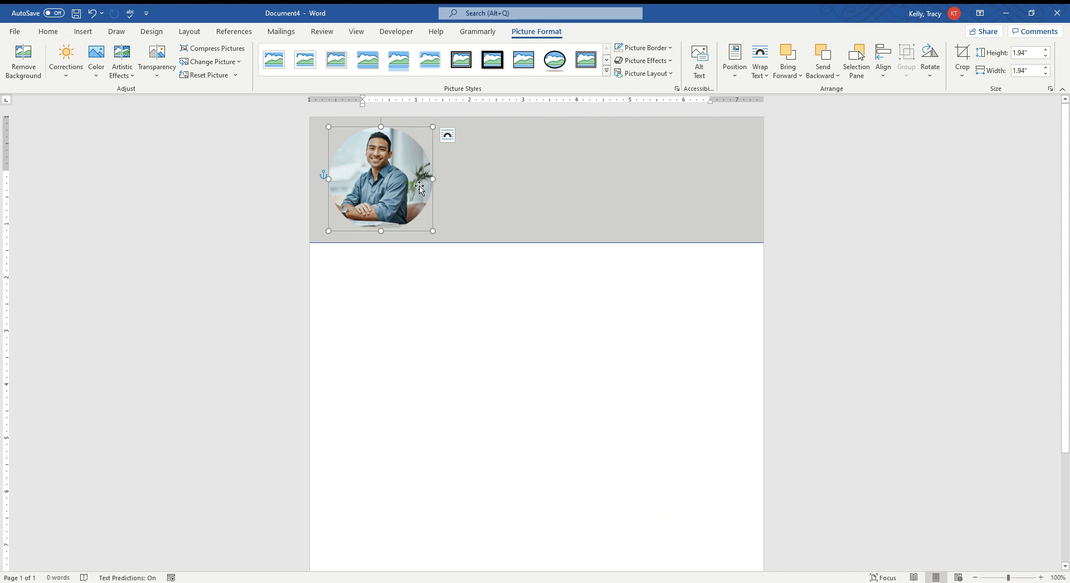
Bring up the Format Picture pane for the circular photo.
{"action": "right_click", "coordinate": [420, 190]}
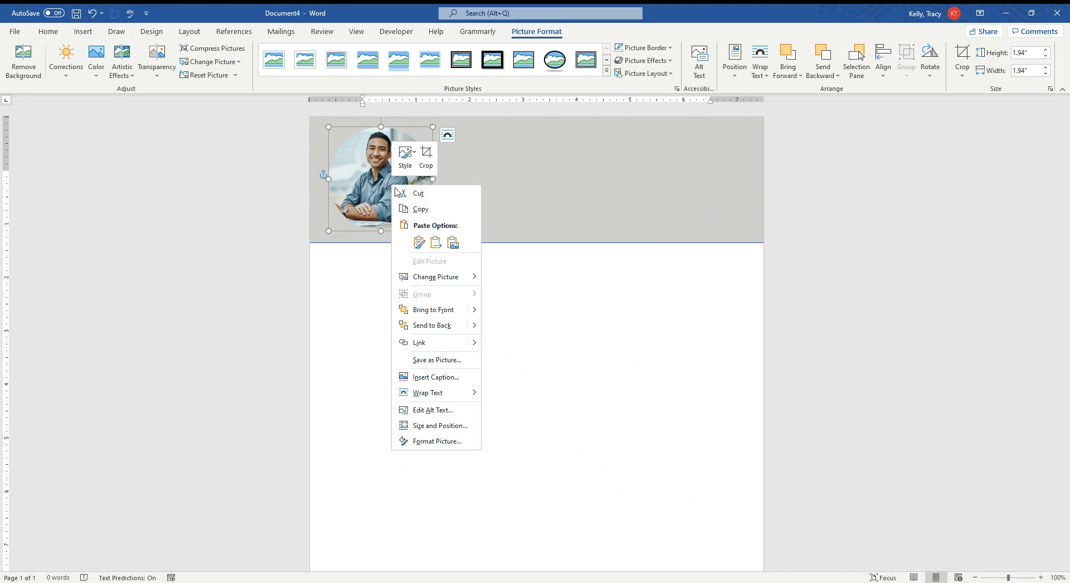
{"action": "mouse_move", "coordinate": [417, 134]}
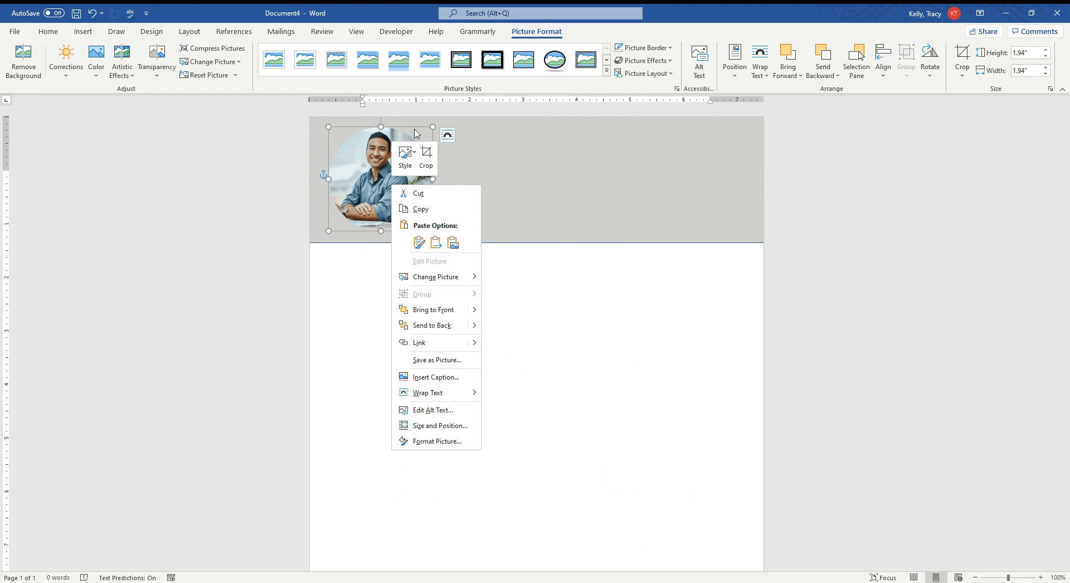
{"action": "left_click", "coordinate": [440, 447]}
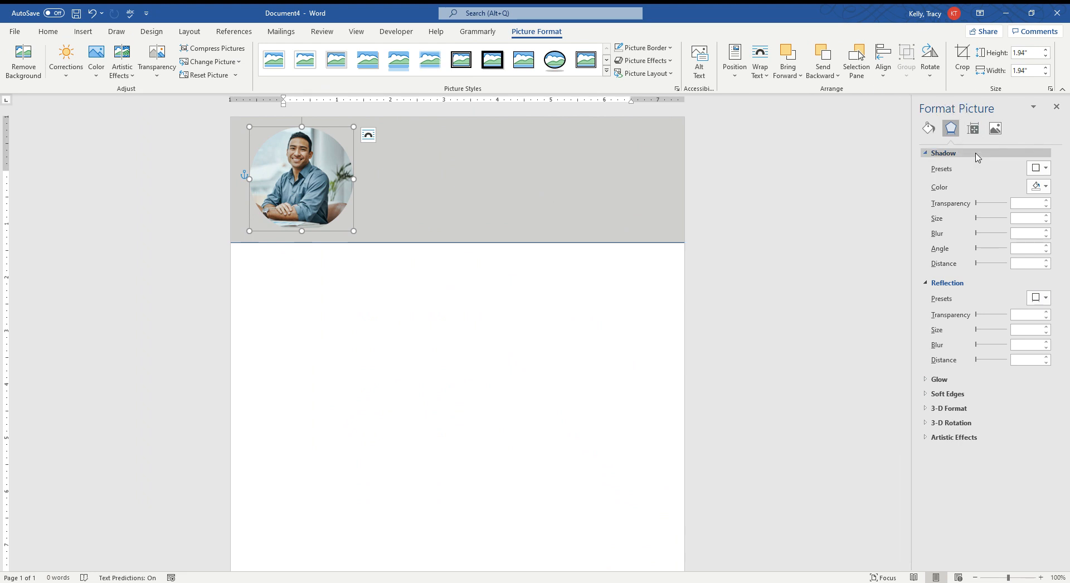
{"action": "mouse_move", "coordinate": [980, 160]}
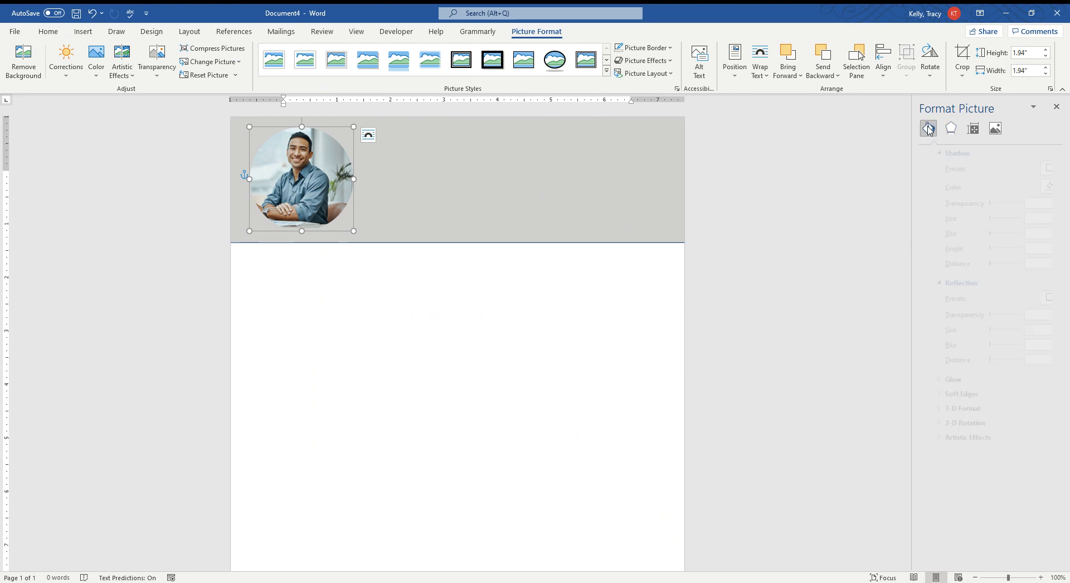
Give the photo a solid white outline 6 pt wide under Fill & Line > Line.
{"action": "left_click", "coordinate": [929, 129]}
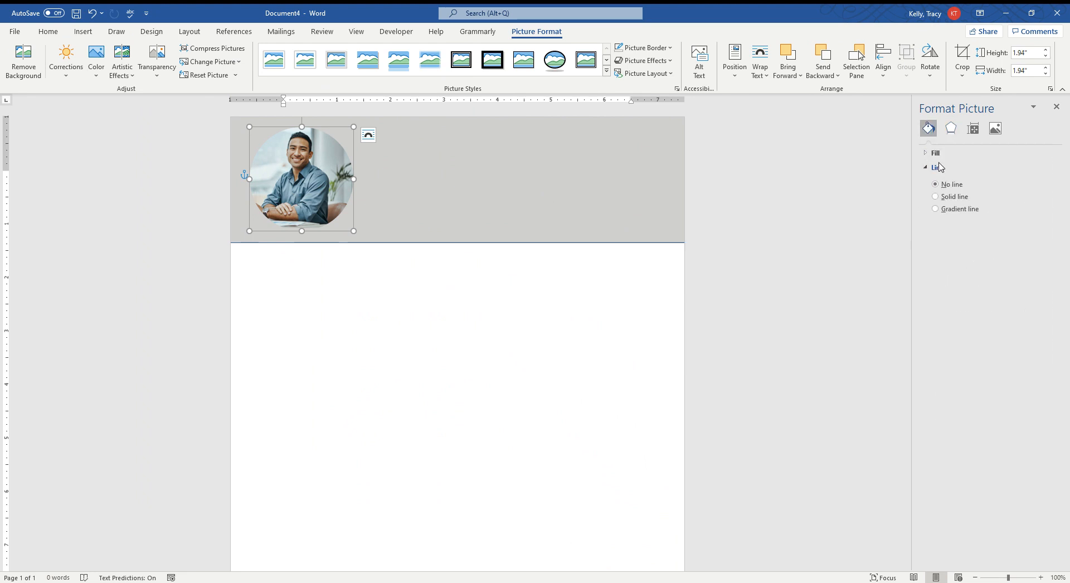
{"action": "mouse_move", "coordinate": [929, 128]}
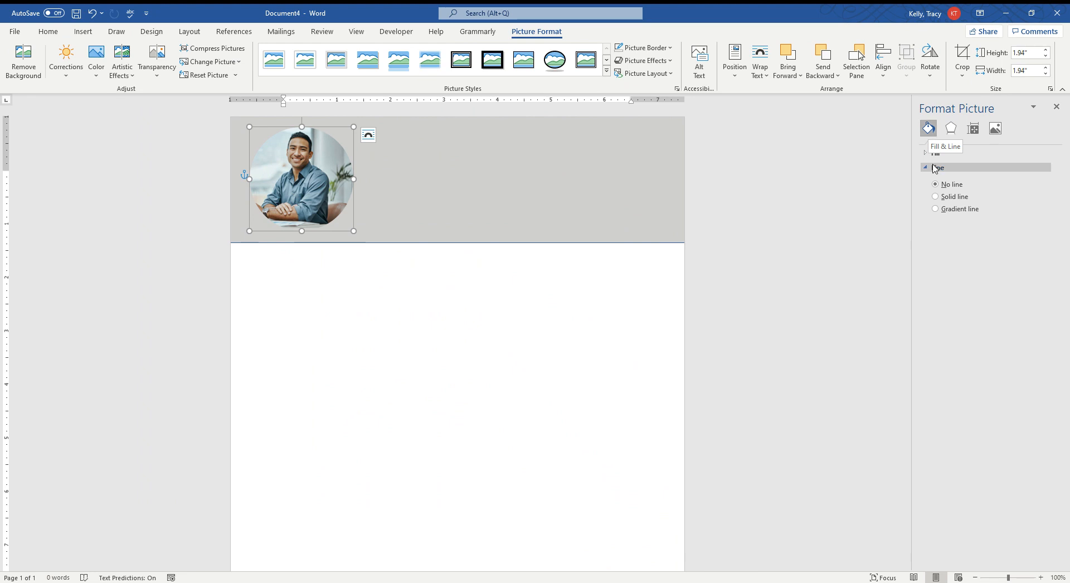
{"action": "left_click", "coordinate": [936, 184]}
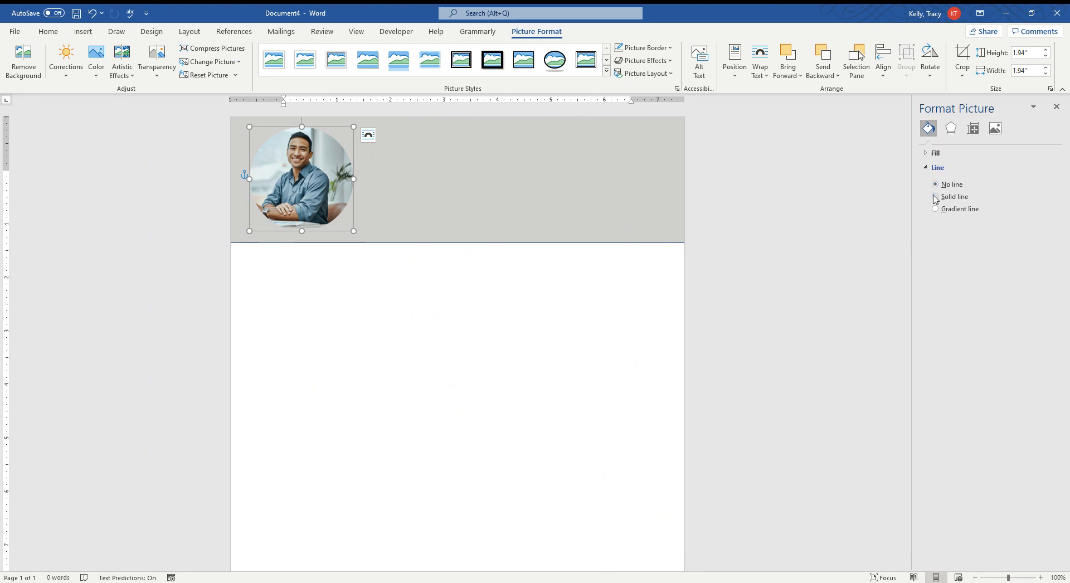
{"action": "left_click", "coordinate": [936, 196]}
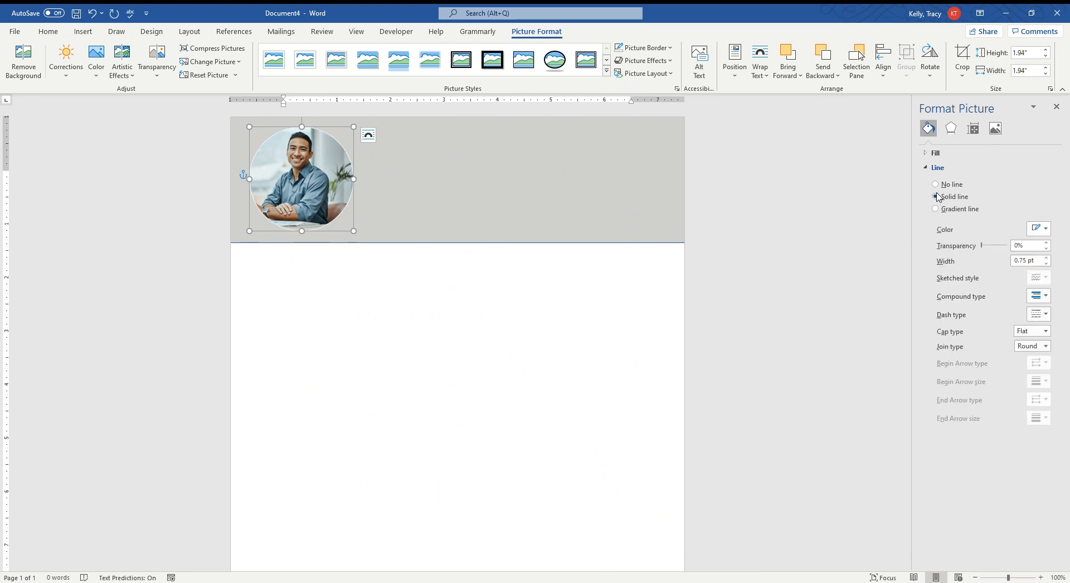
{"action": "left_click", "coordinate": [936, 196]}
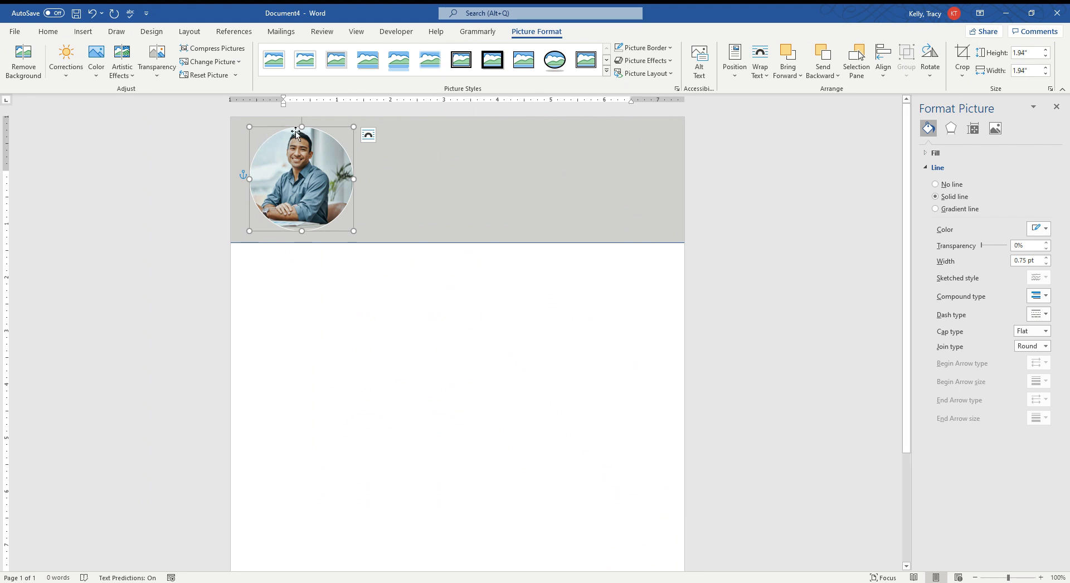
{"action": "mouse_move", "coordinate": [282, 144]}
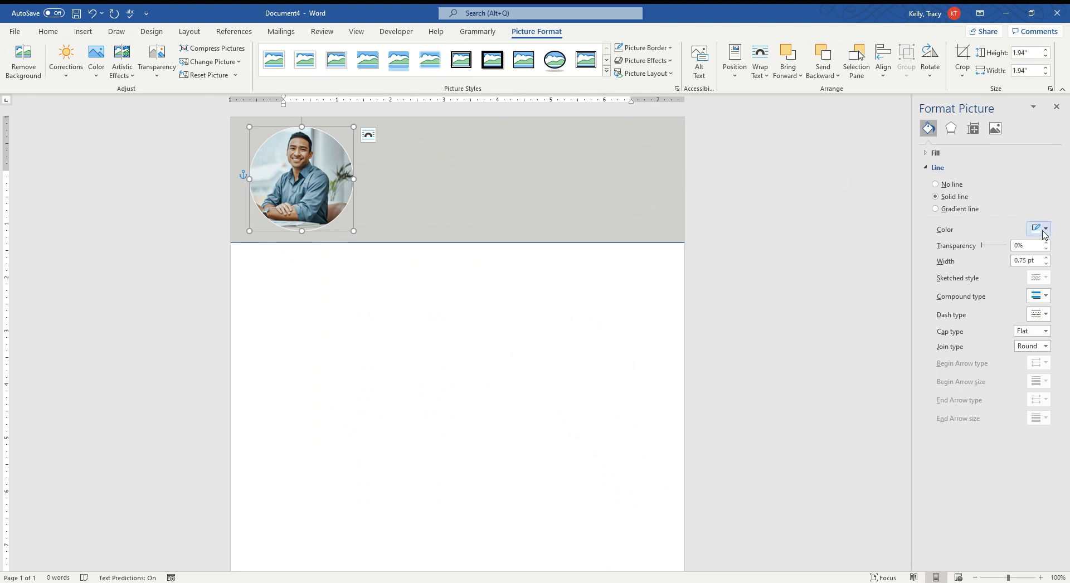
{"action": "mouse_move", "coordinate": [1038, 233]}
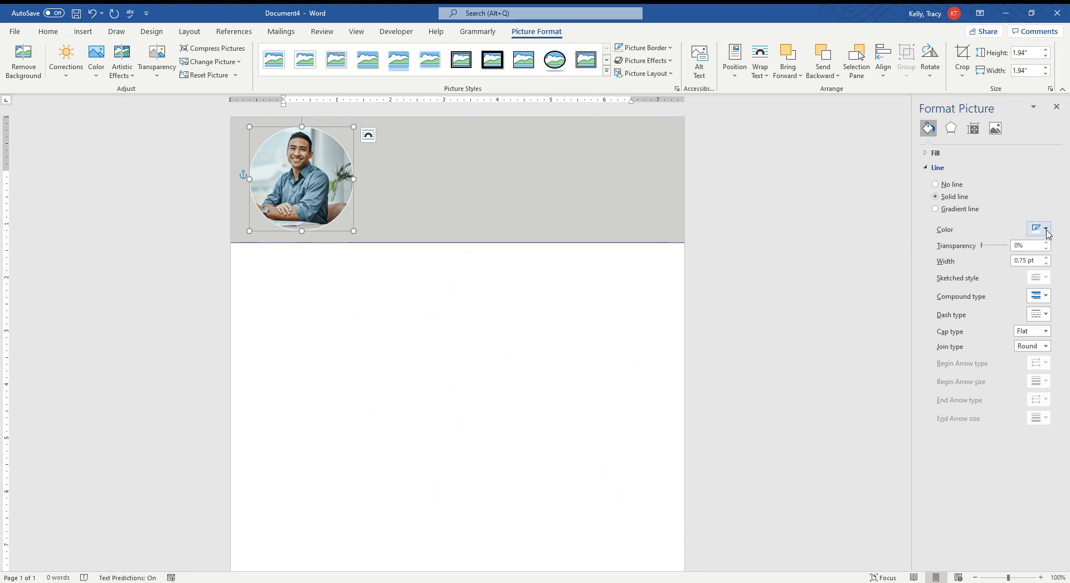
{"action": "left_click", "coordinate": [1046, 229]}
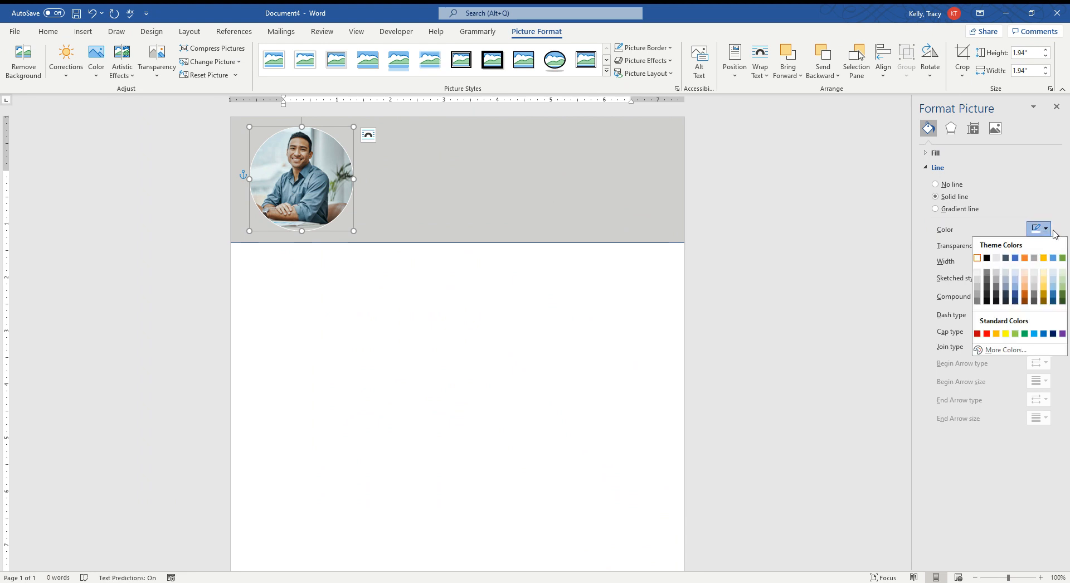
{"action": "mouse_move", "coordinate": [1029, 321]}
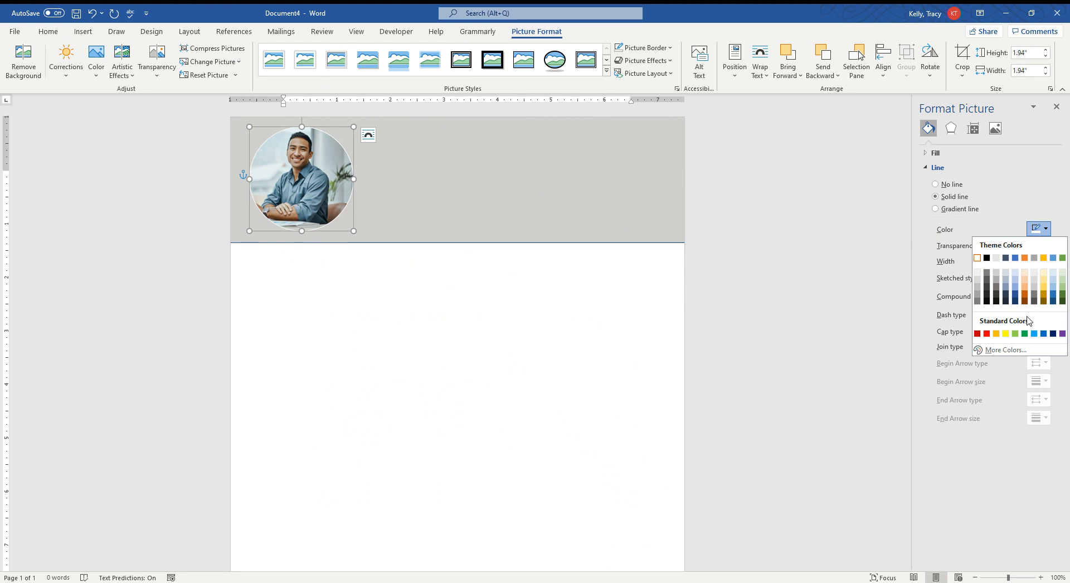
{"action": "mouse_move", "coordinate": [1020, 158]}
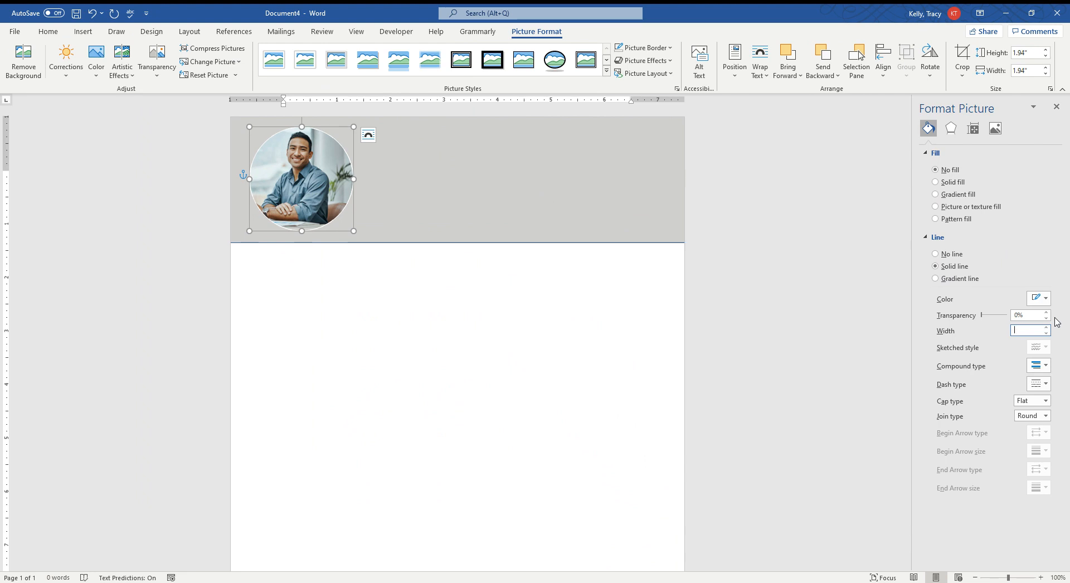
{"action": "type", "text": "6"}
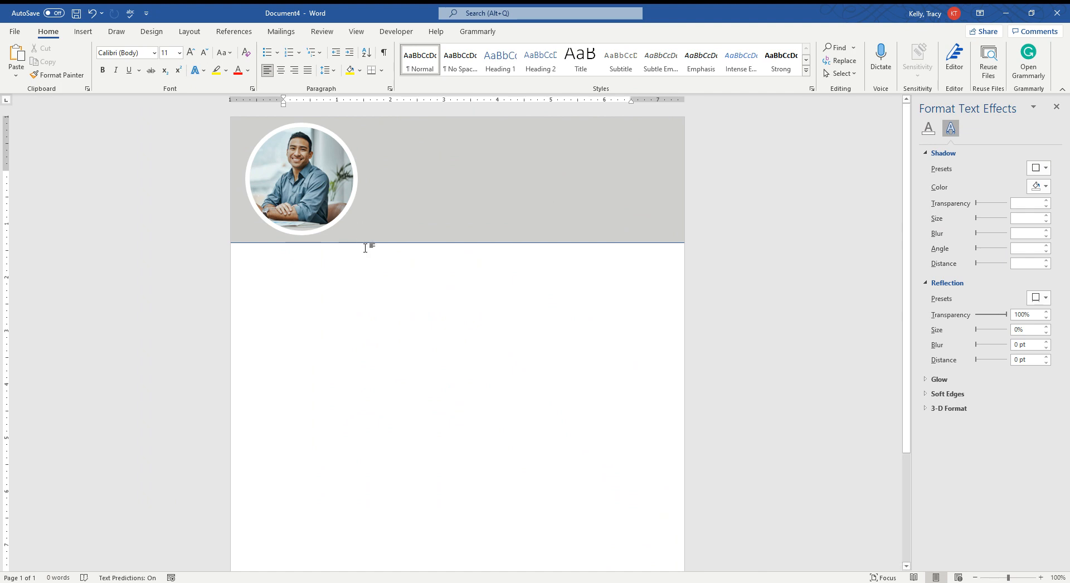
{"action": "mouse_move", "coordinate": [627, 226]}
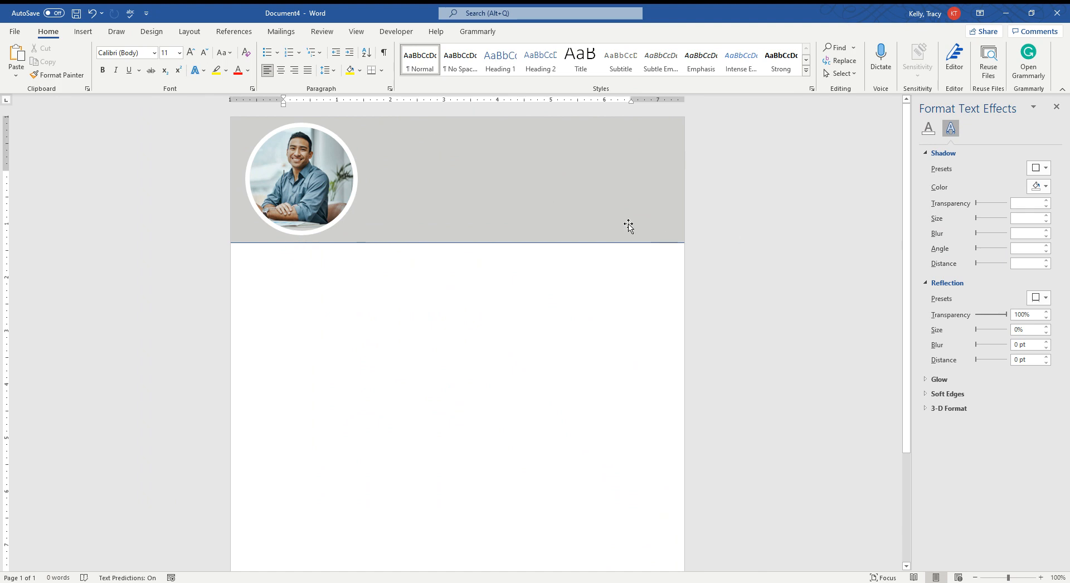
{"action": "mouse_move", "coordinate": [541, 128]}
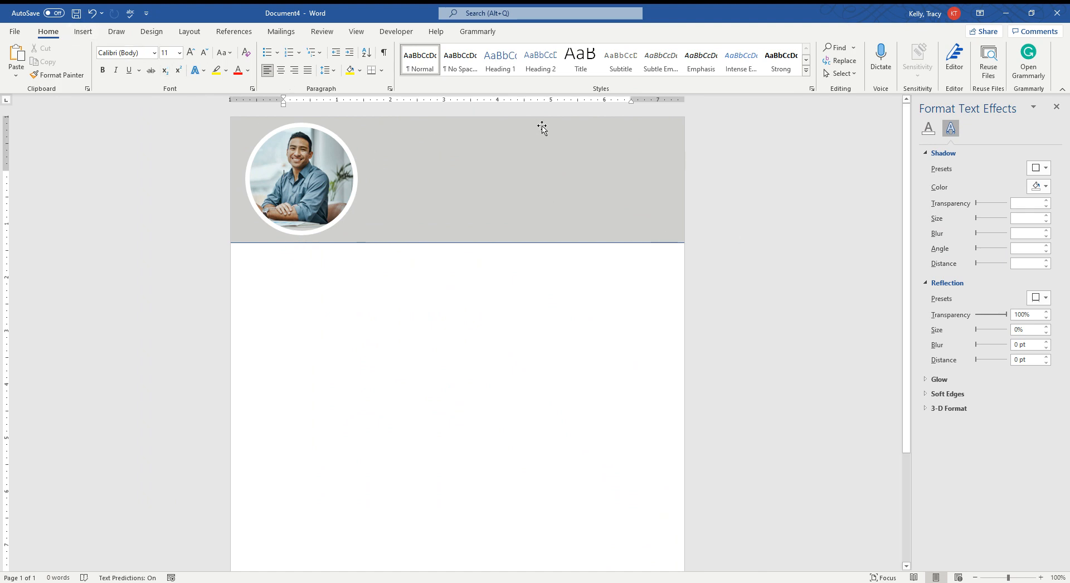
{"action": "mouse_move", "coordinate": [458, 153]}
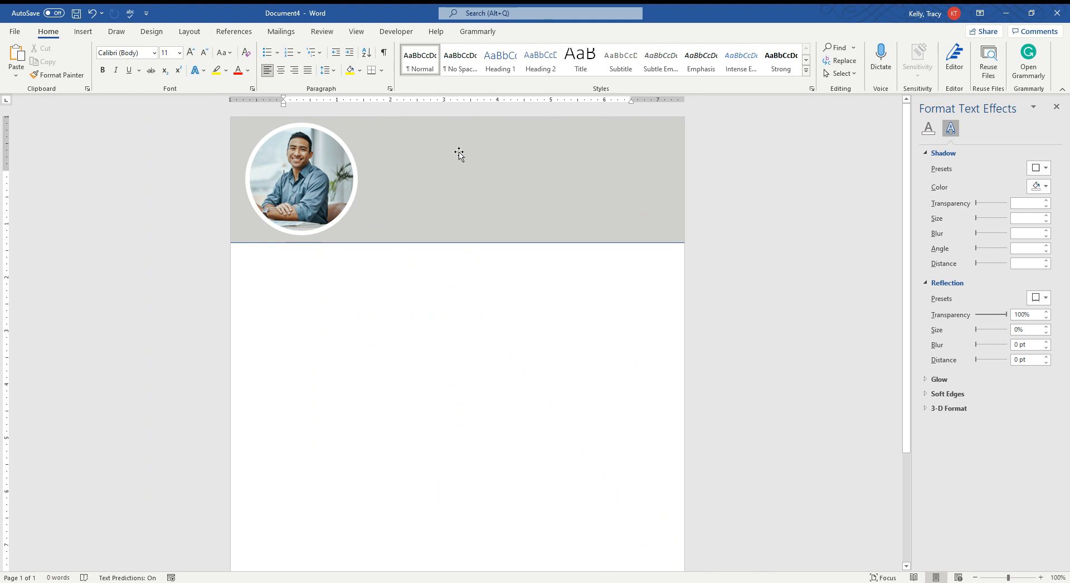
Show the ribbon's Insert tools, leaving the white-bordered circular header photo untouched.
{"action": "left_click", "coordinate": [83, 32]}
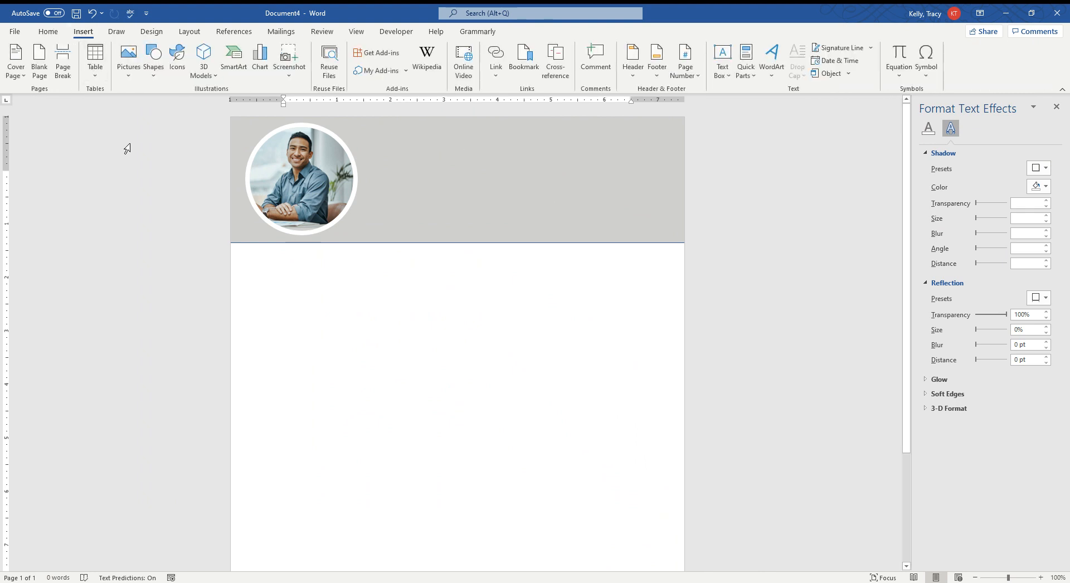
{"action": "mouse_move", "coordinate": [540, 307]}
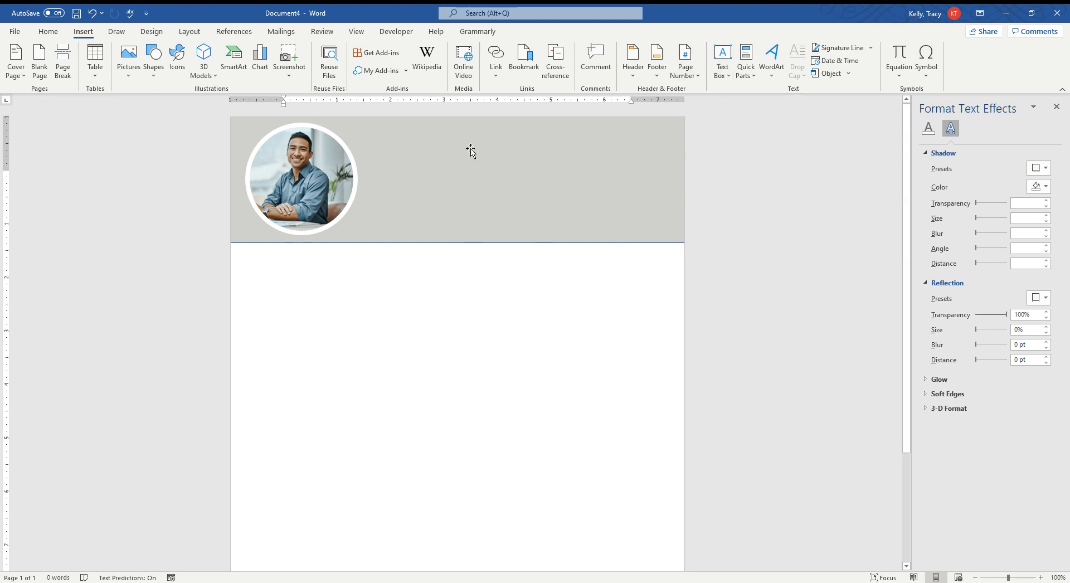
{"action": "mouse_move", "coordinate": [580, 169]}
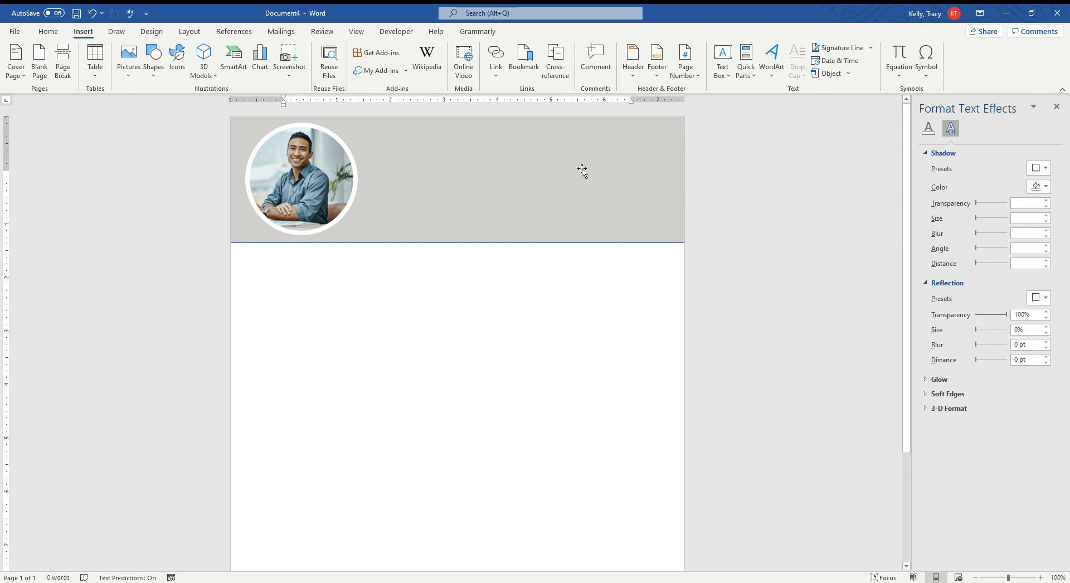
{"action": "mouse_move", "coordinate": [570, 230]}
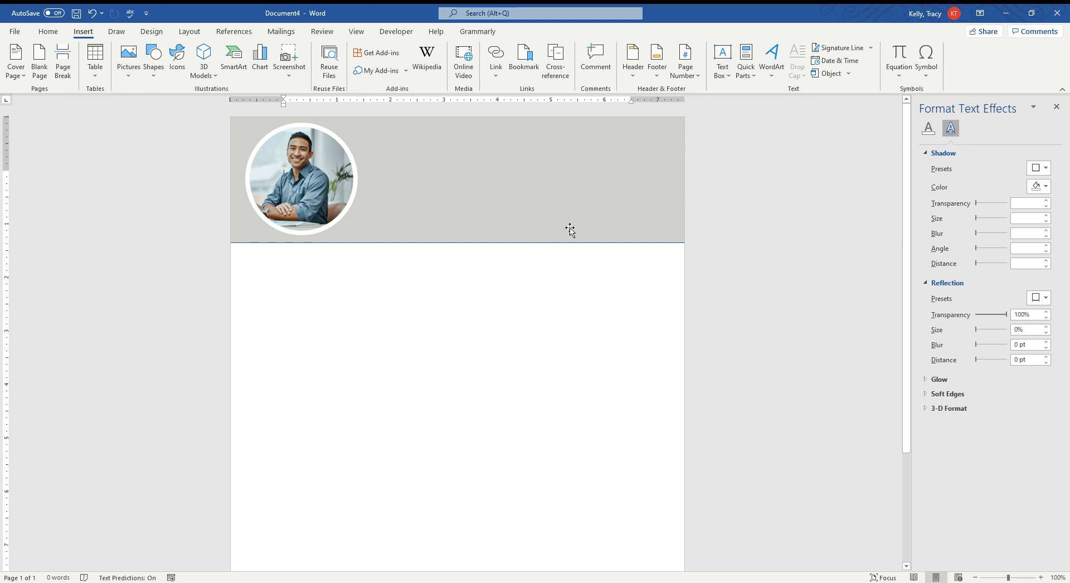
{"action": "mouse_move", "coordinate": [524, 209]}
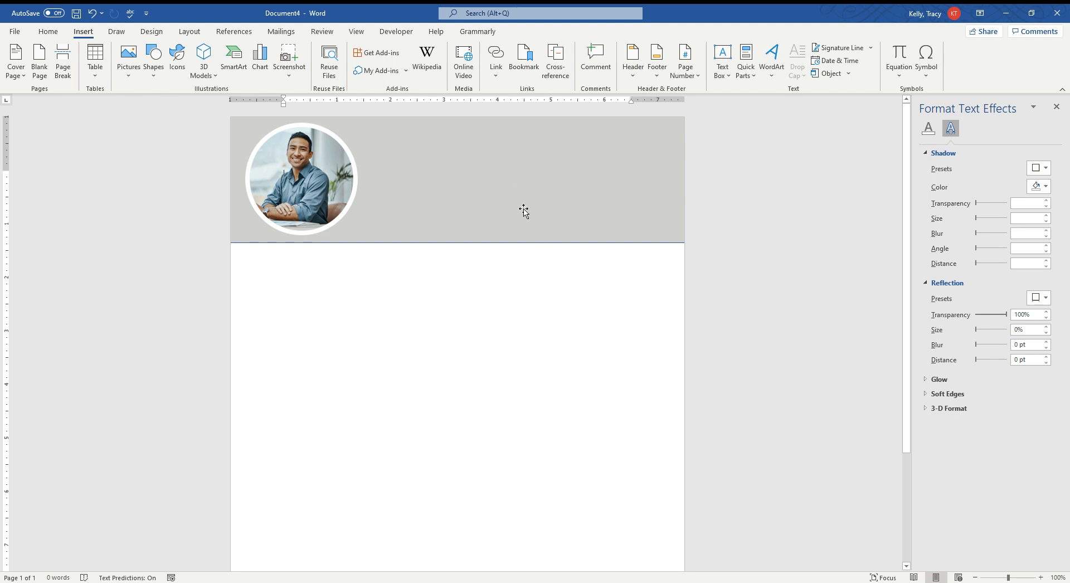
{"action": "mouse_move", "coordinate": [408, 145]}
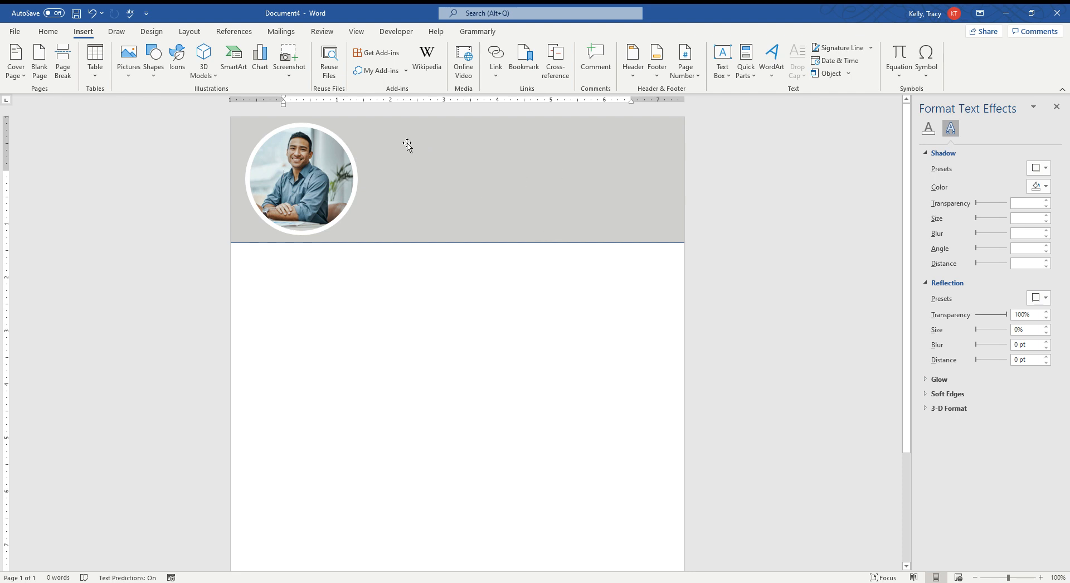
{"action": "mouse_move", "coordinate": [474, 233]}
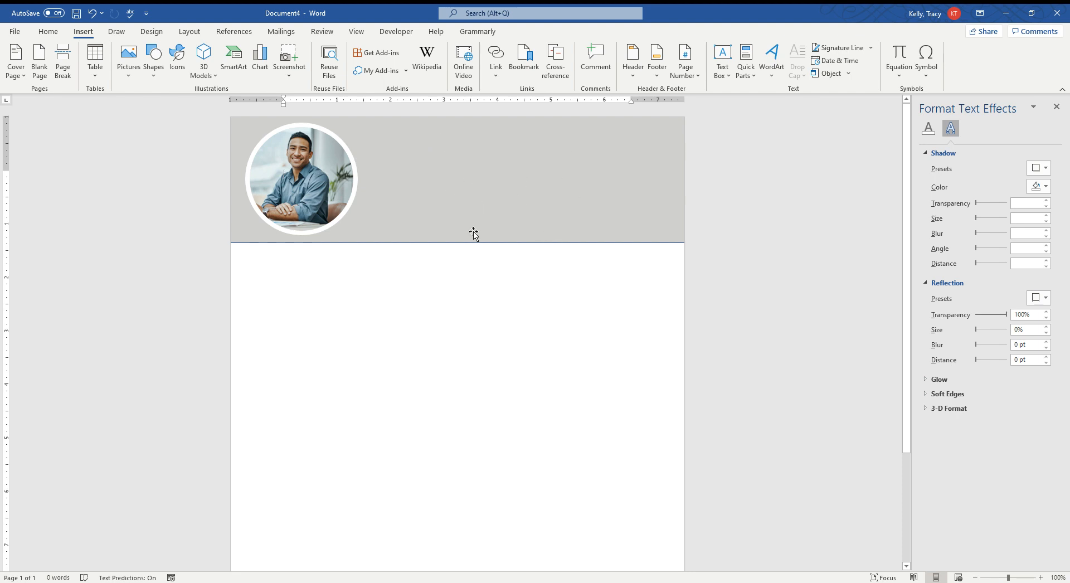